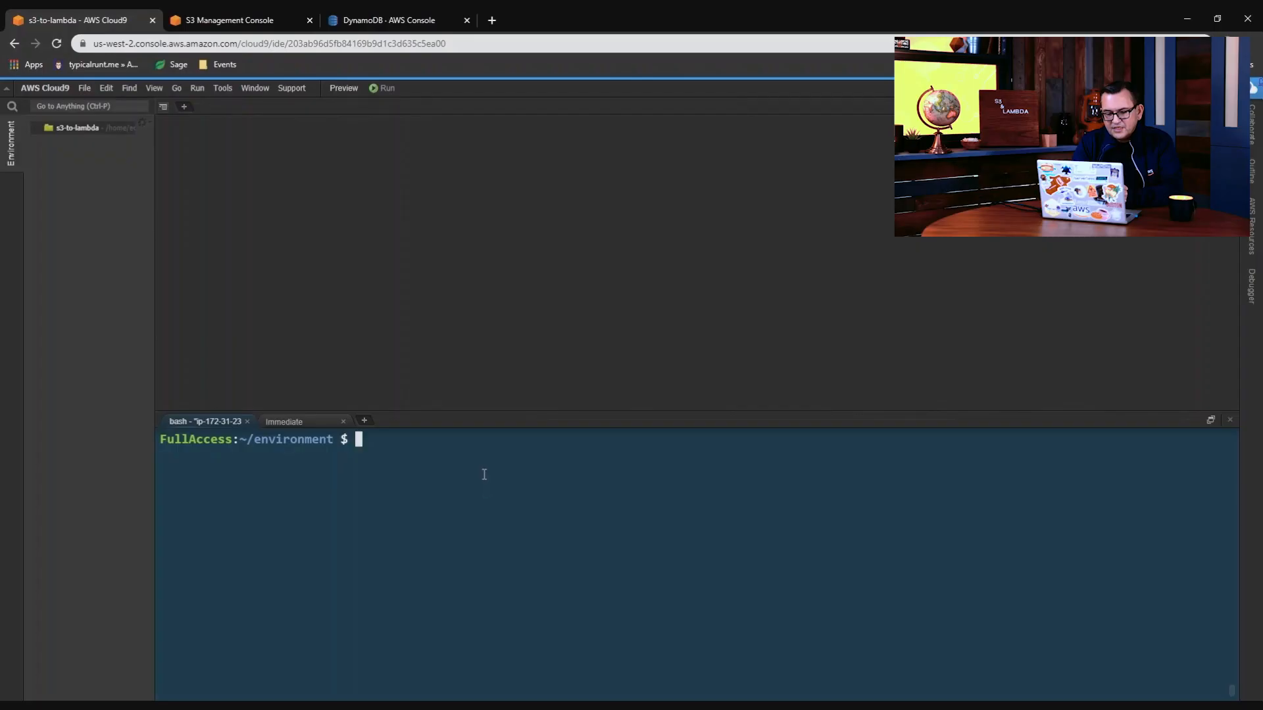
Step: Clone the s3-to-lambda repository and start 'sam deploy --guided' in its 2-transcribe folder
type("git clone https://github.com/jbesw/s3-to-lambda")
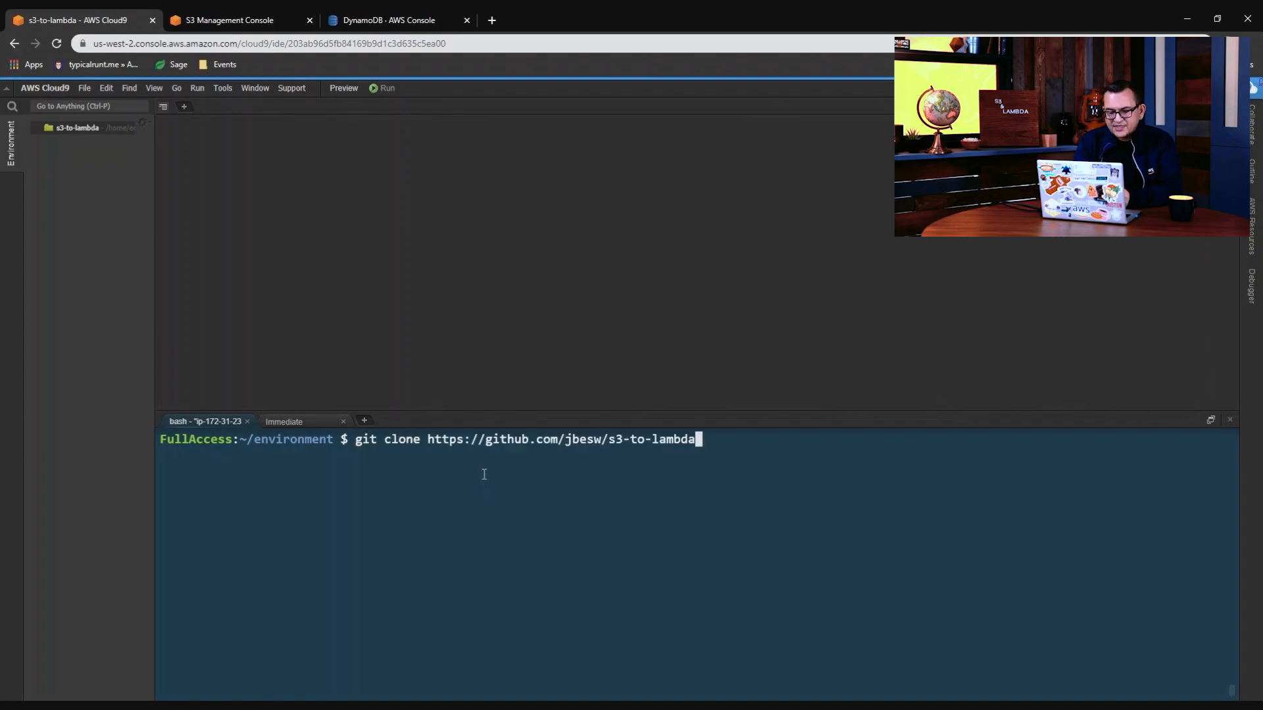
key("Enter")
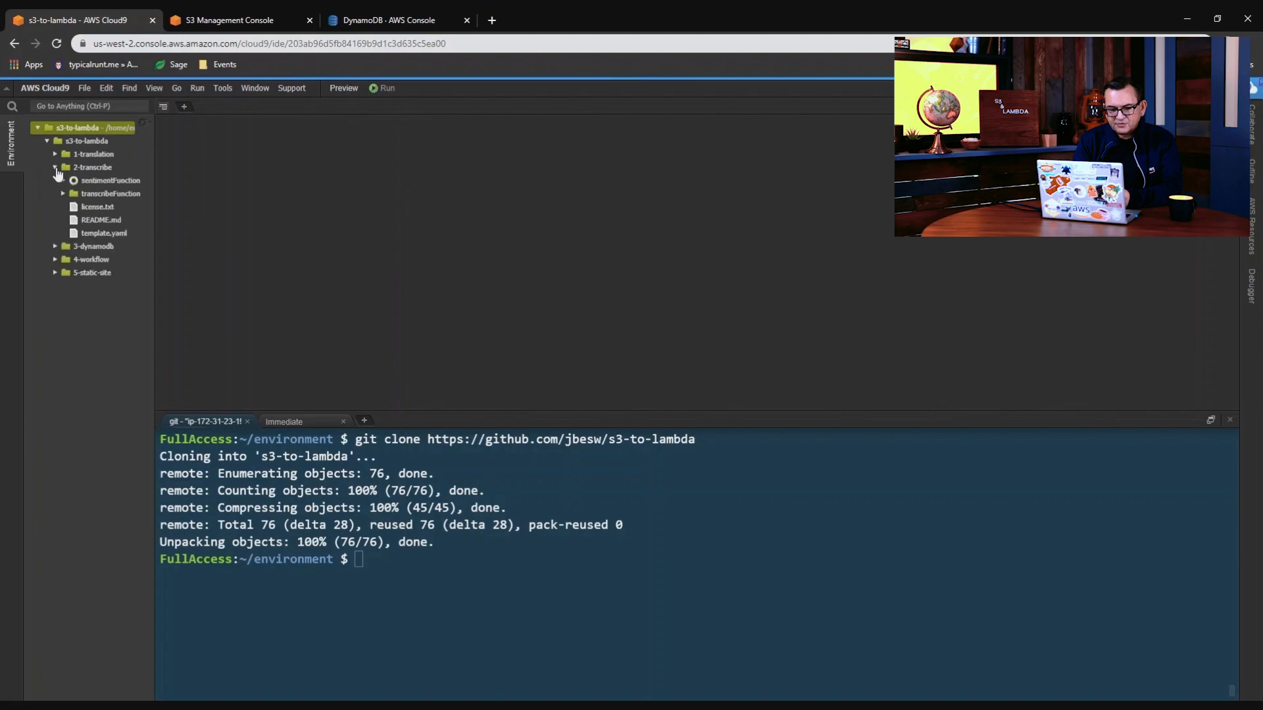
type("cd s3-to-lambda/2-transcribe/")
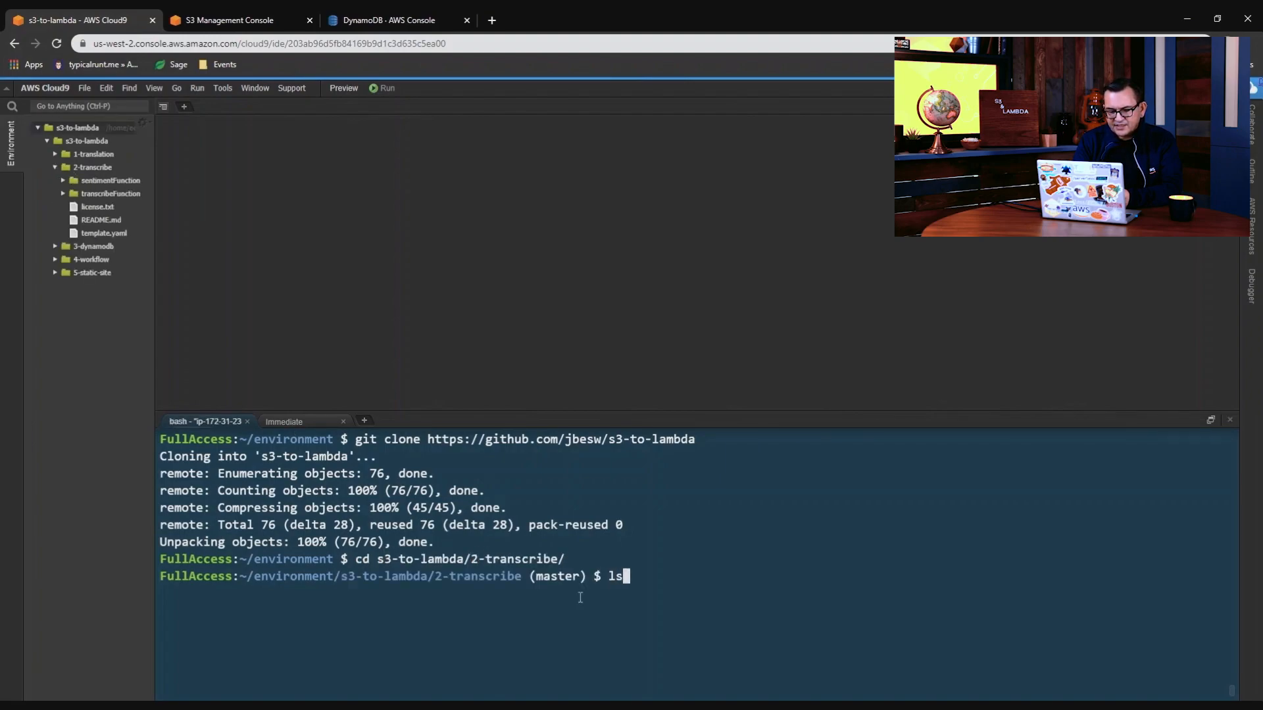
type("sa")
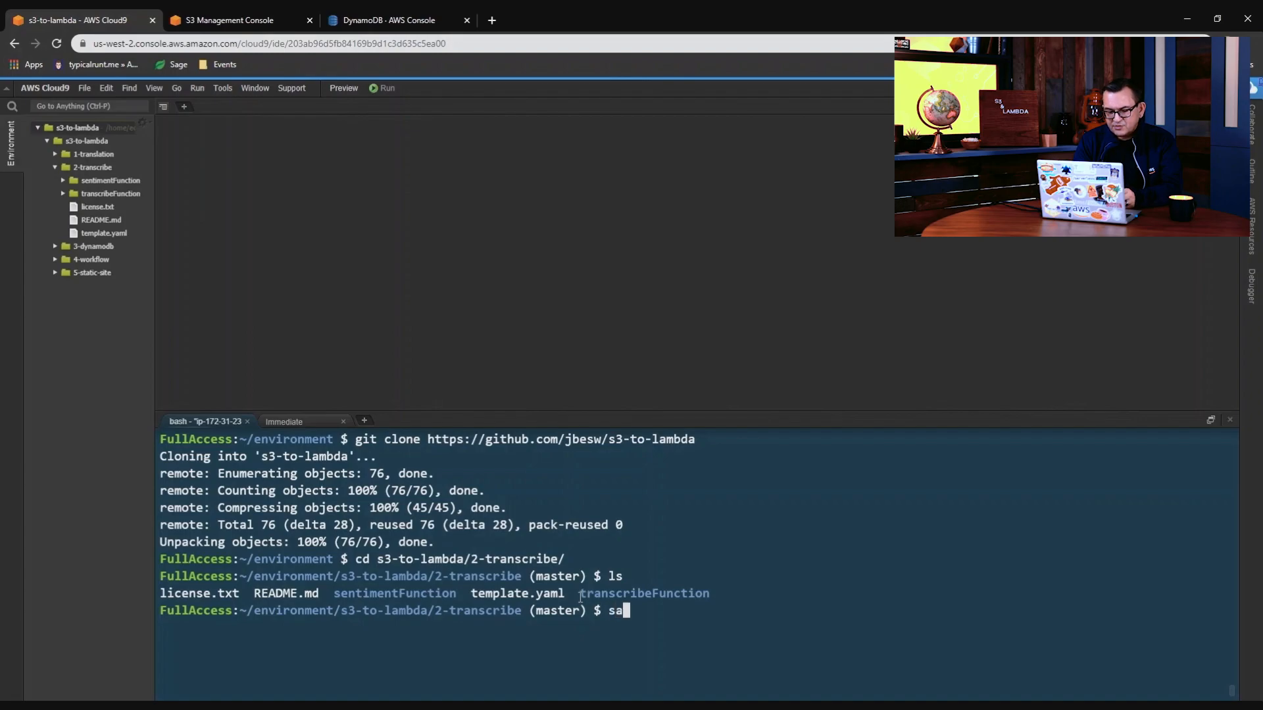
type("m deploy")
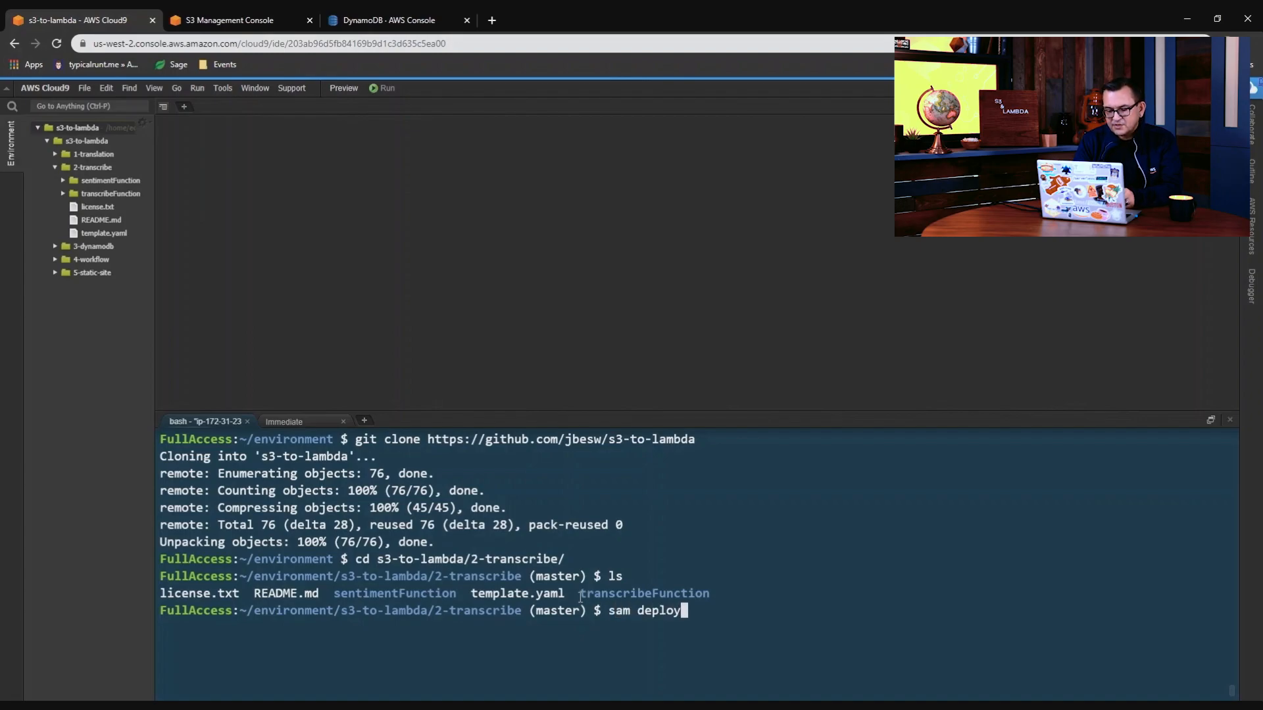
type("--guide")
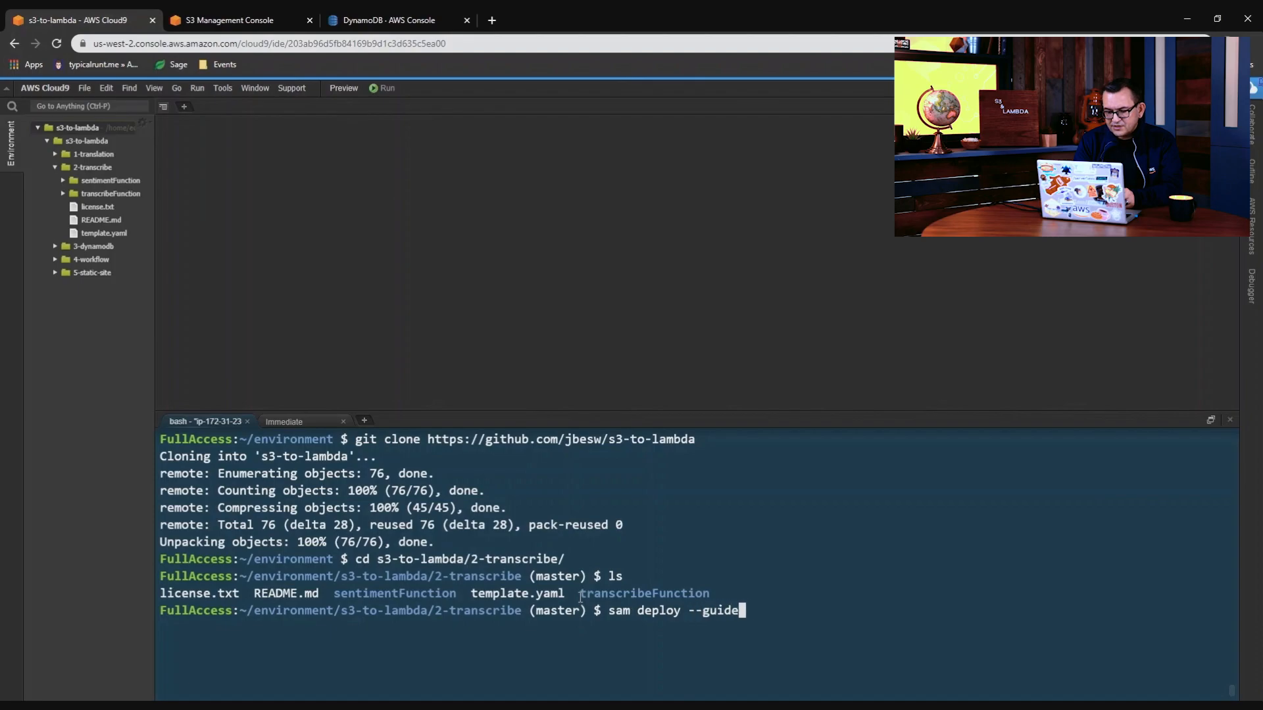
key("enter")
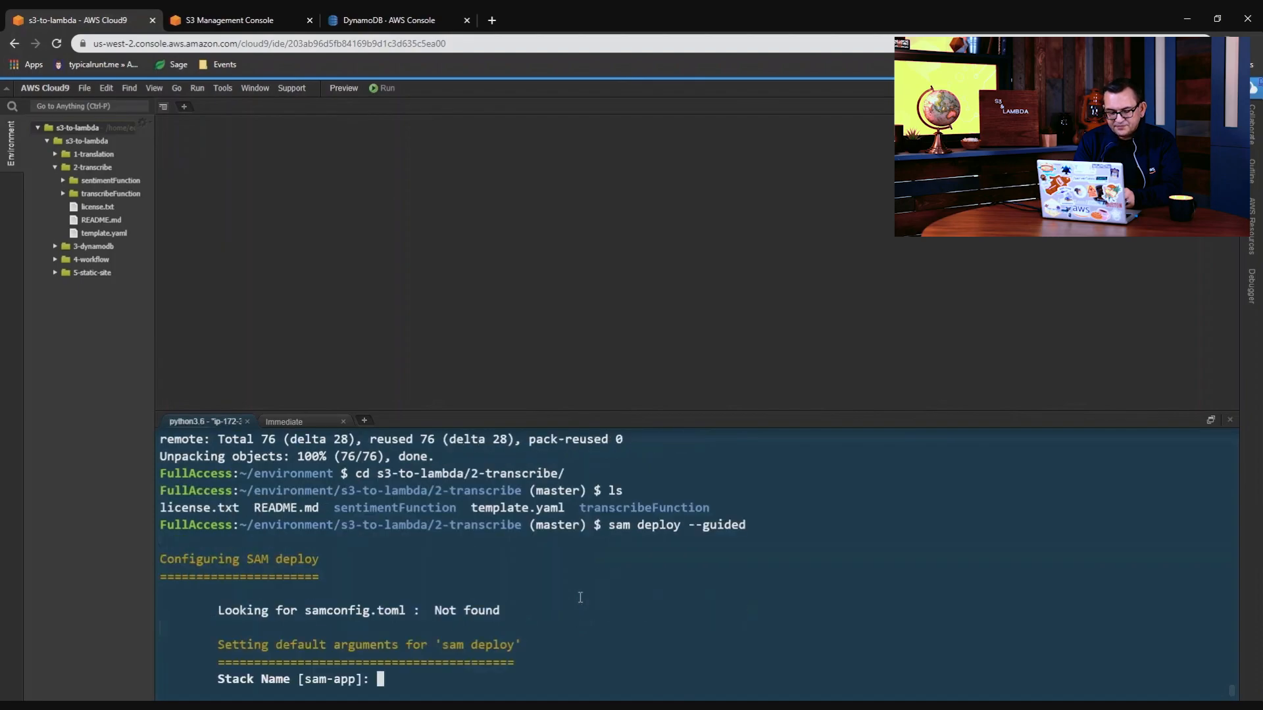
Step: Enter stack name jbesw-transcribe, region us-west-2 and input bucket jbesw-transcription
type("jbesw")
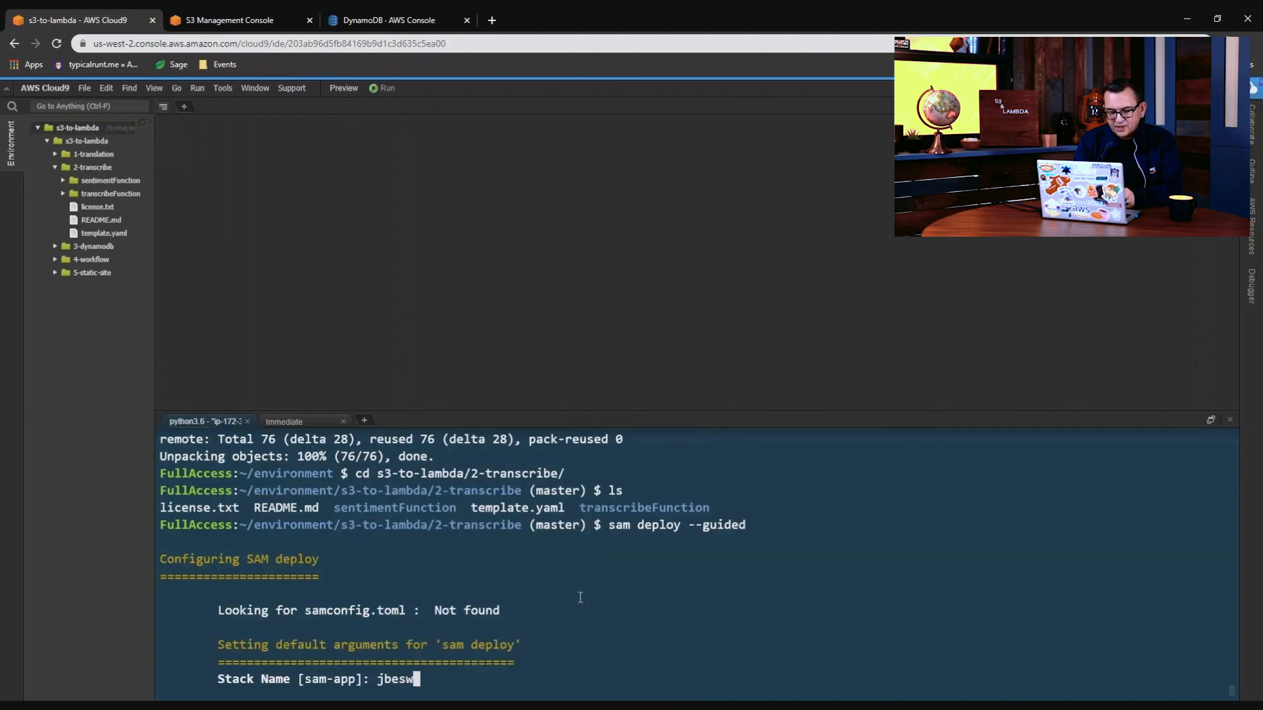
type("-transcribe")
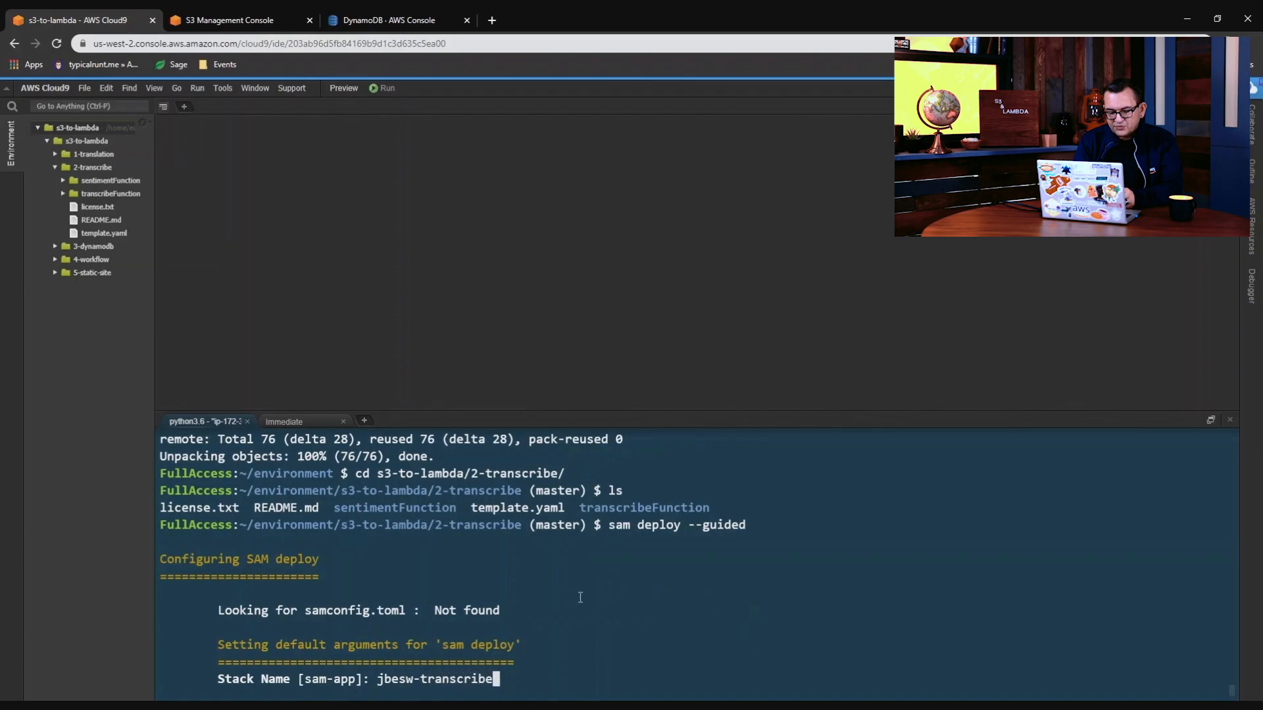
type("us-west-2")
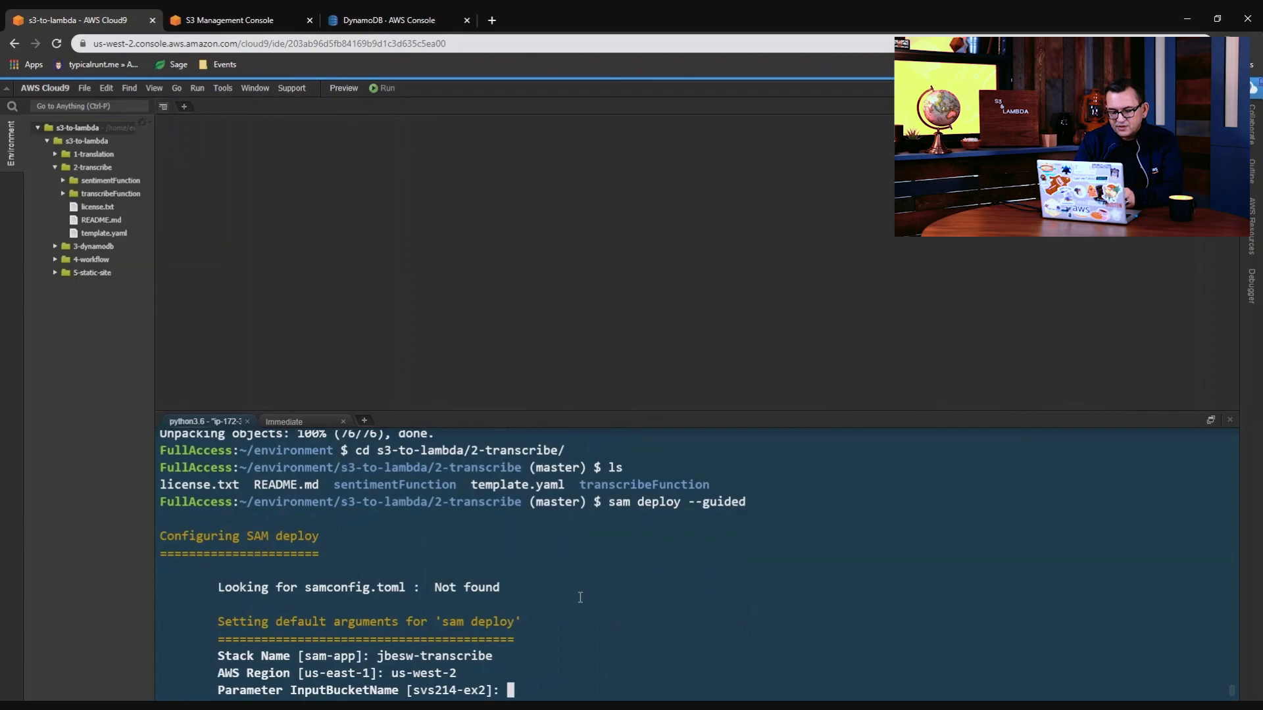
type("jbesw-tra")
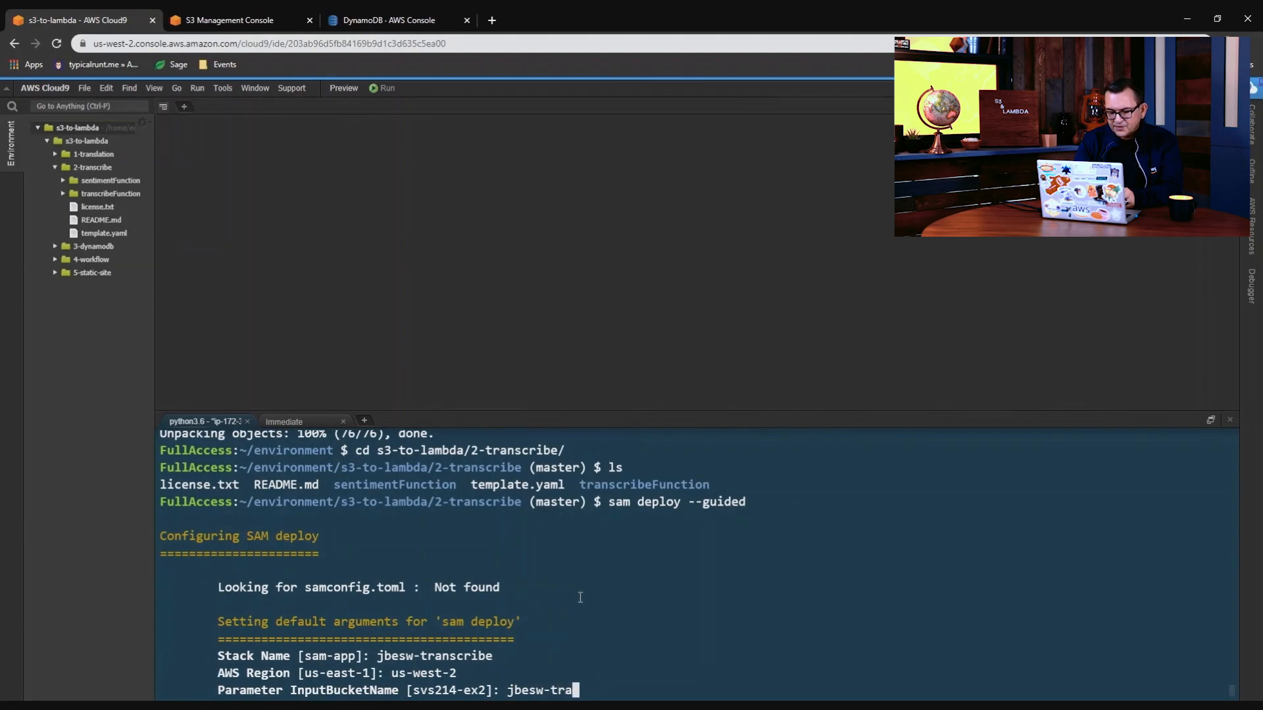
type("nscription")
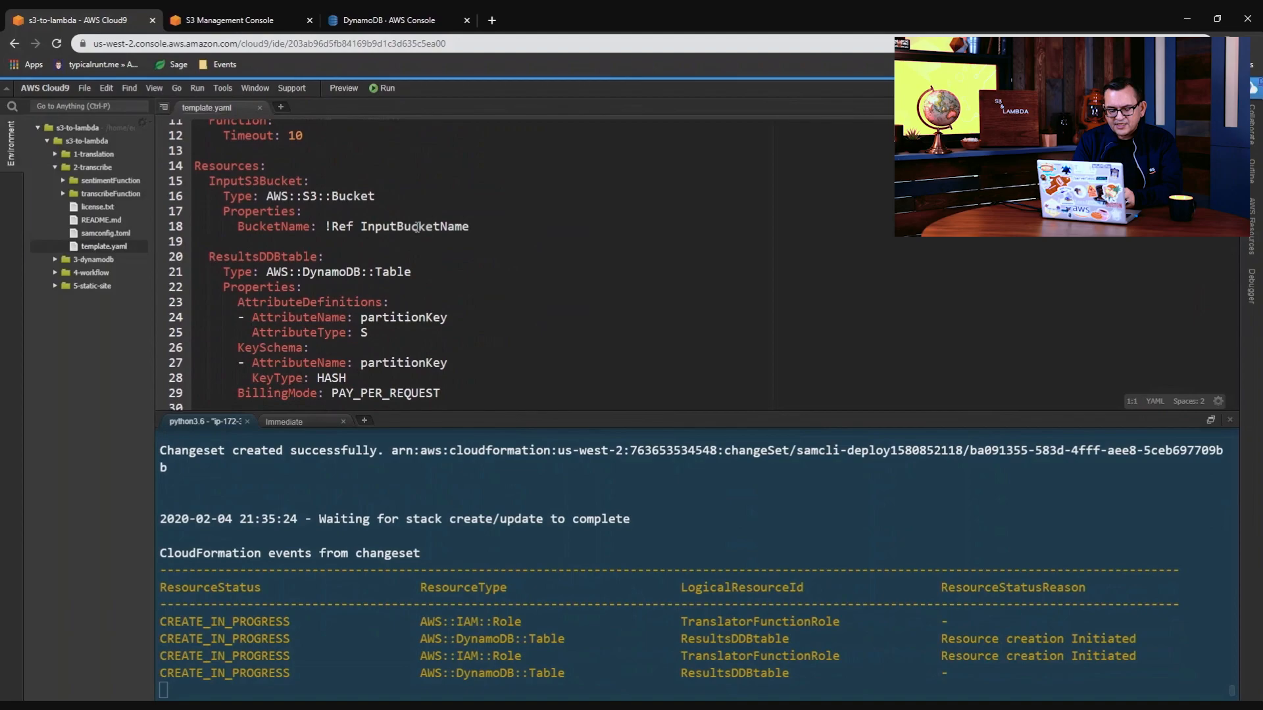
Step: Scroll through template.yaml's Resources section while CloudFormation creates the stack
scroll("down", 3)
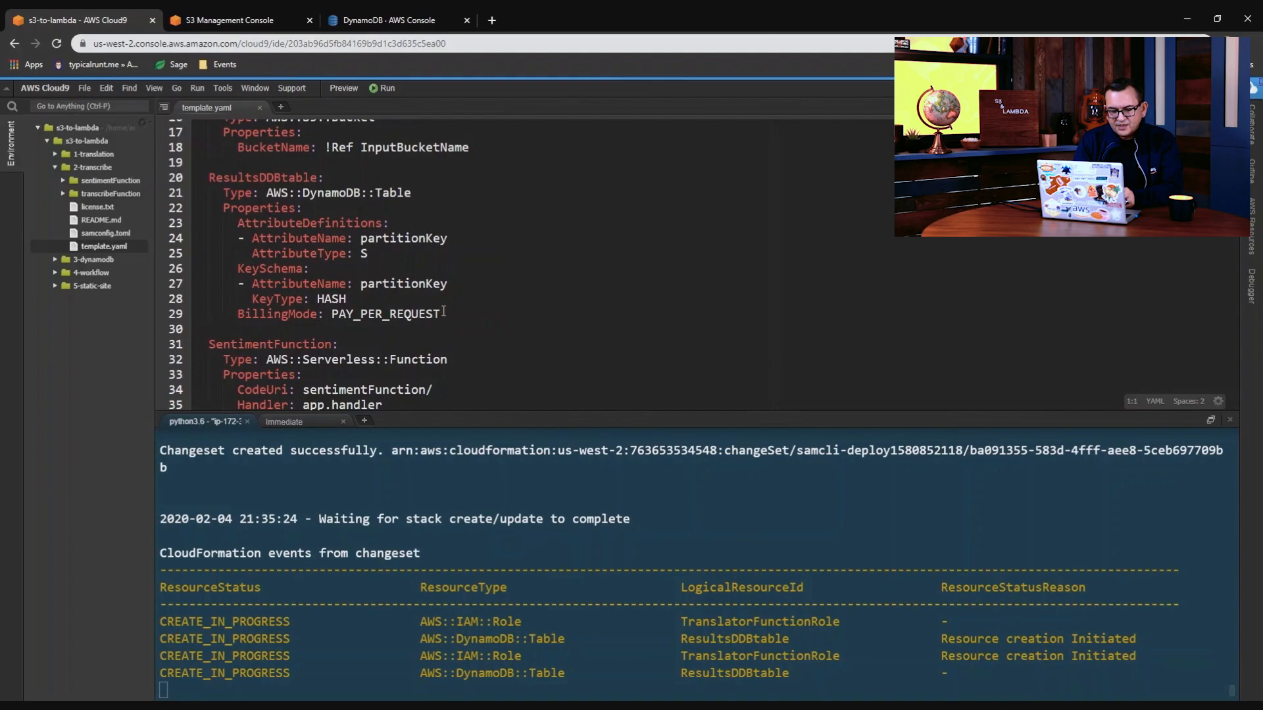
scroll("down", 3)
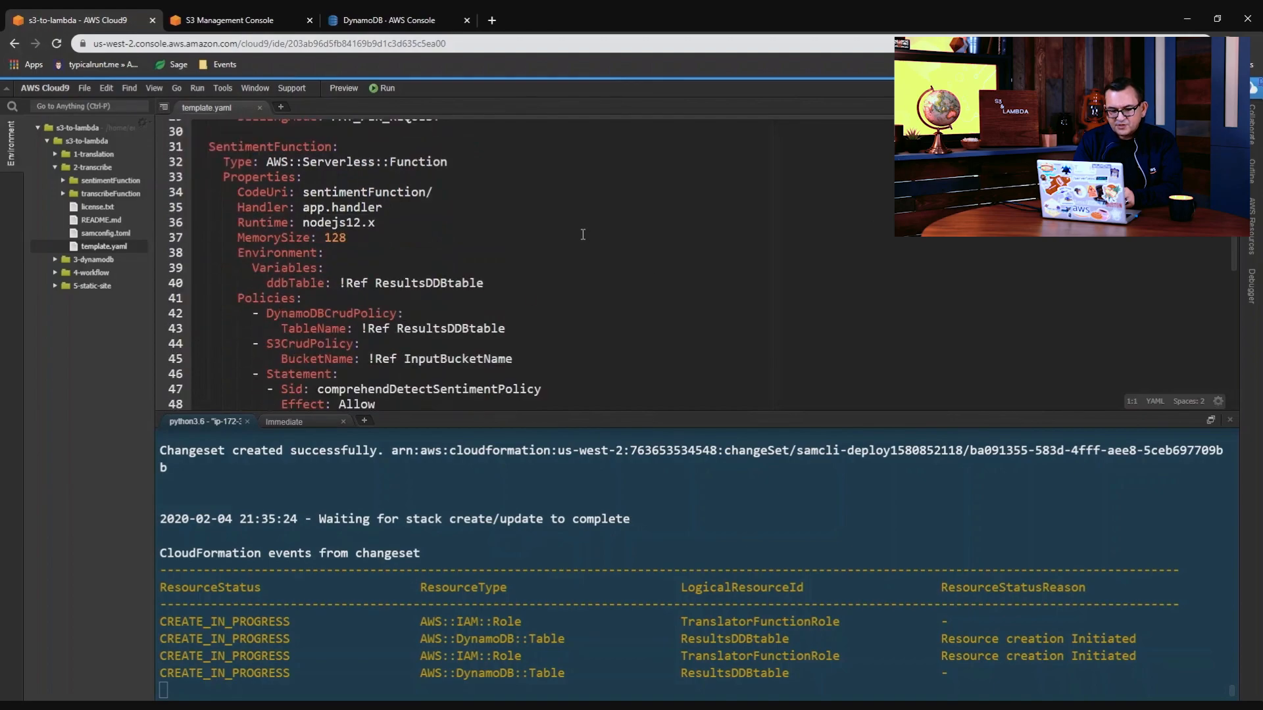
scroll("down", 3)
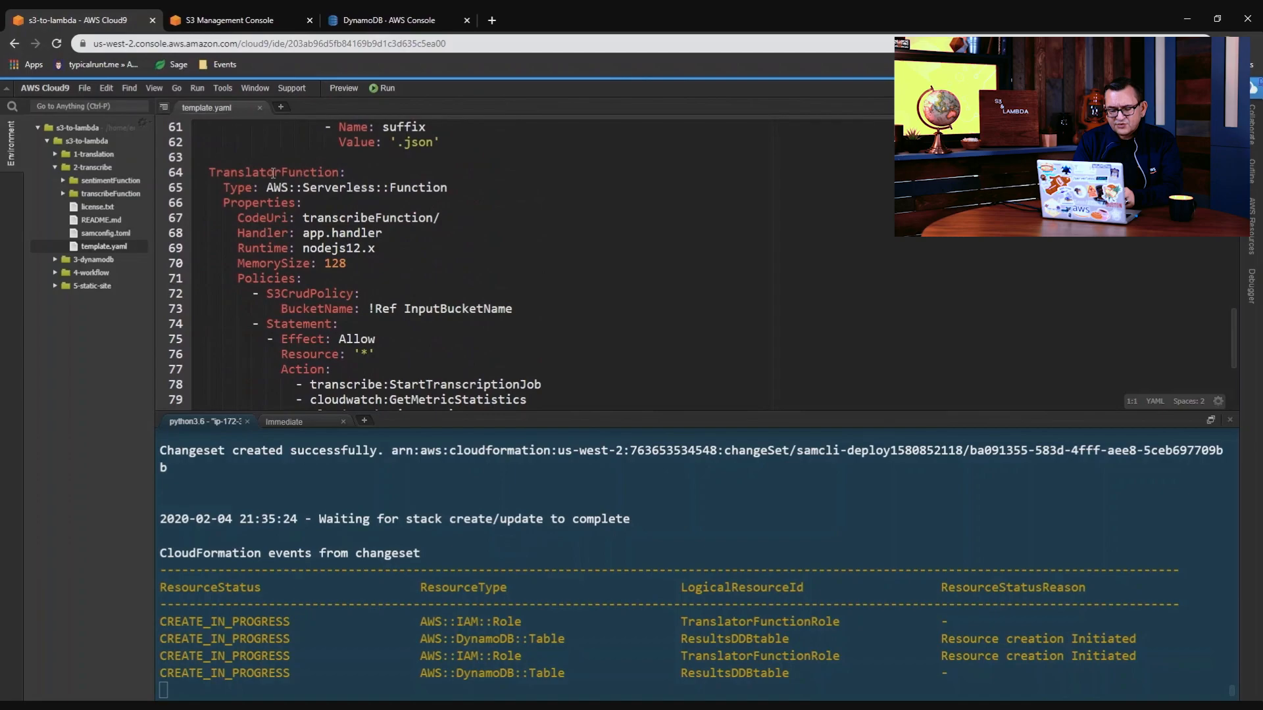
scroll("down", 3)
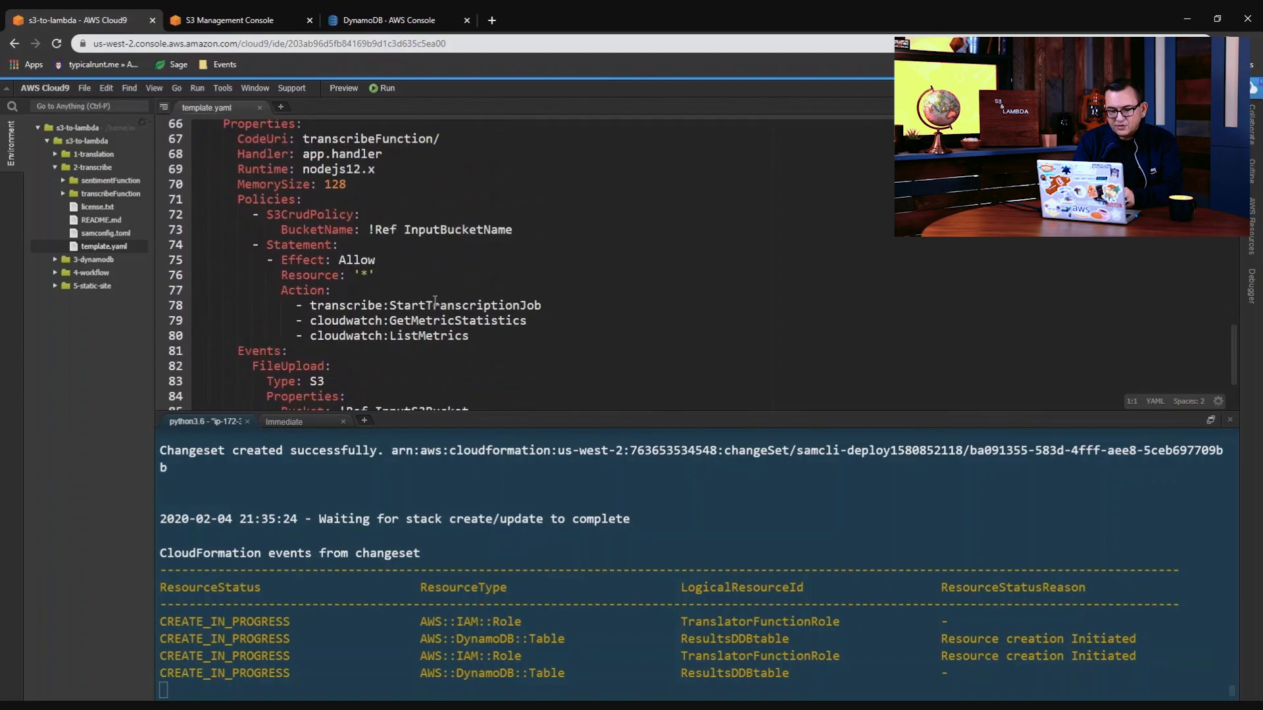
scroll("down", 3)
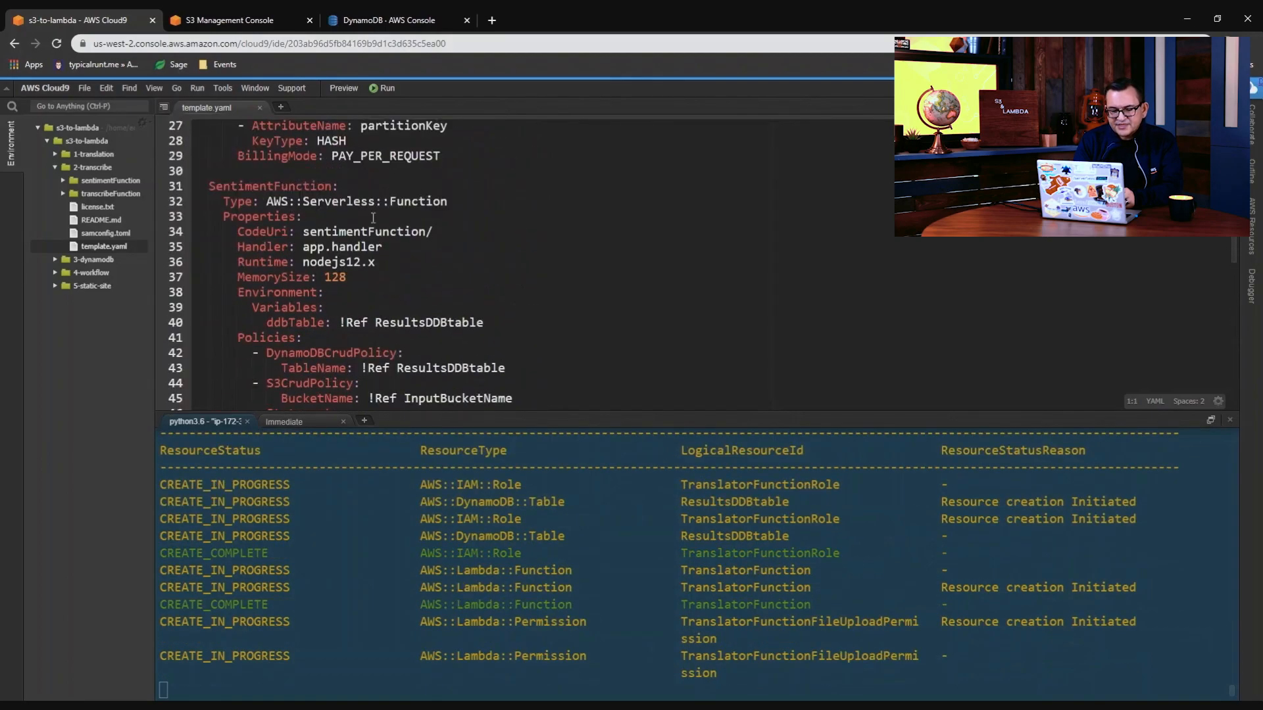
scroll("down", 3)
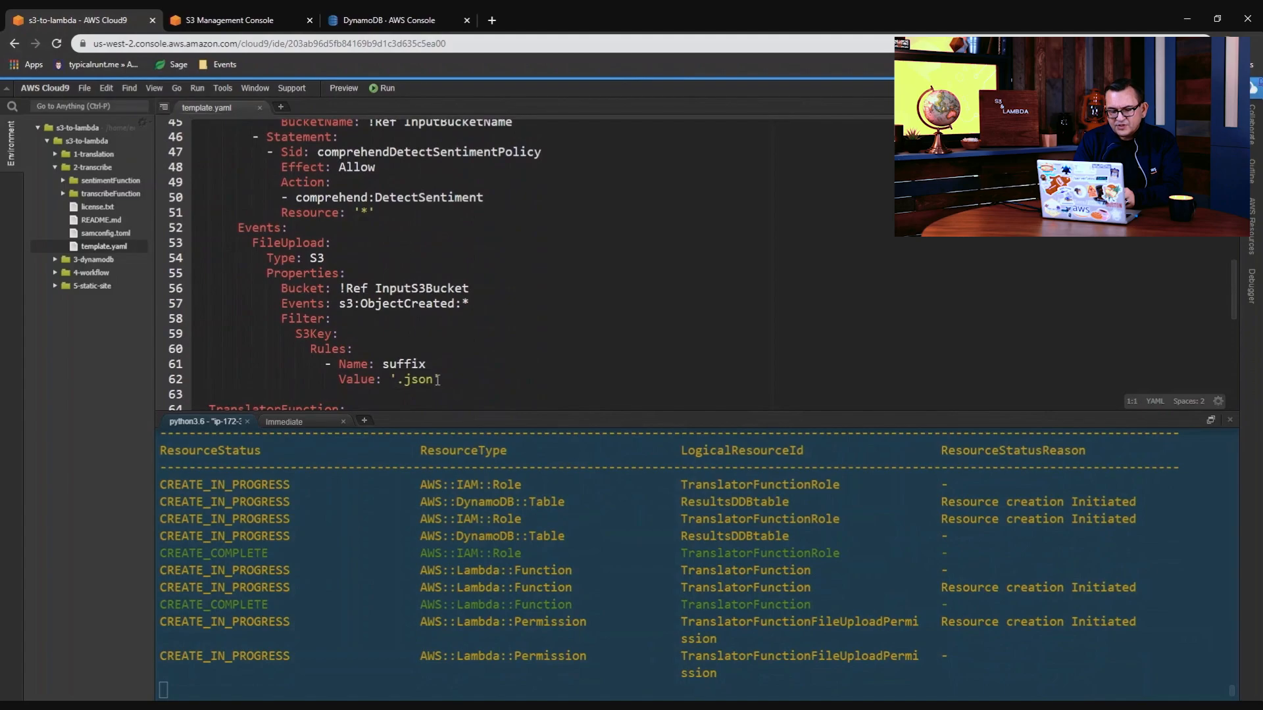
scroll("down", 3)
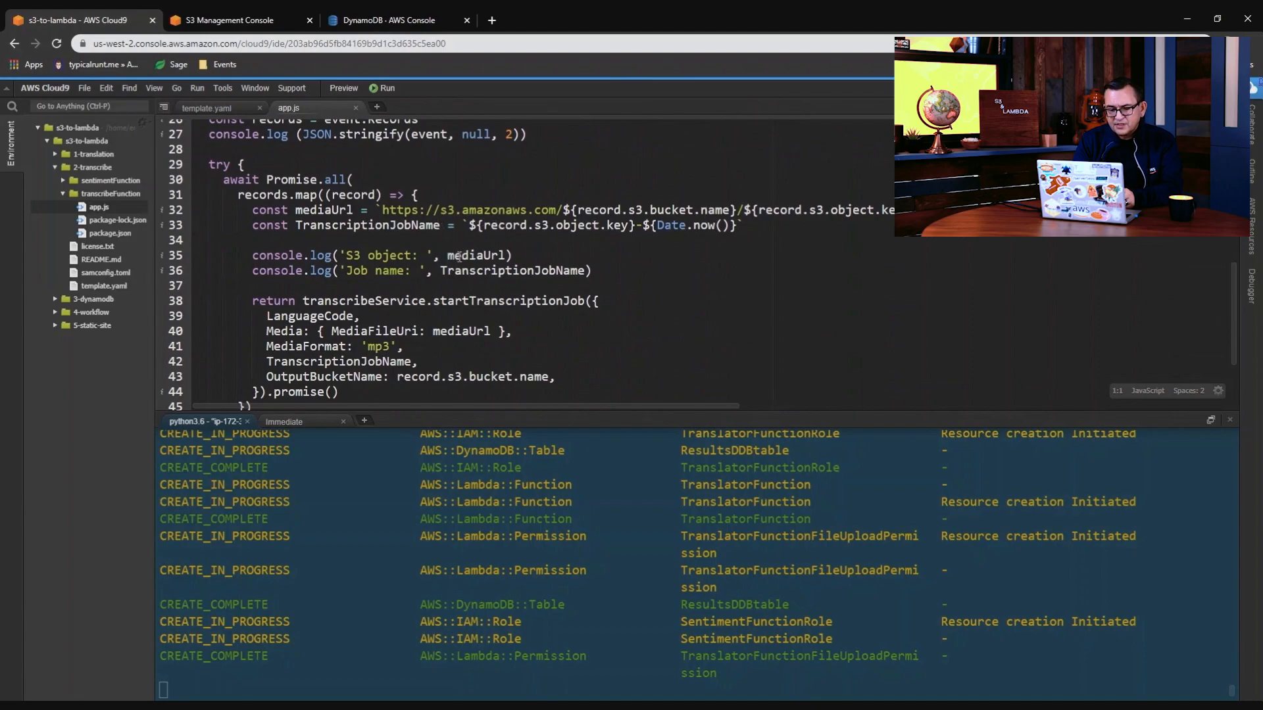
Step: Read through transcribeFunction's app.js, then expand the sentimentFunction folder
scroll("down", 3)
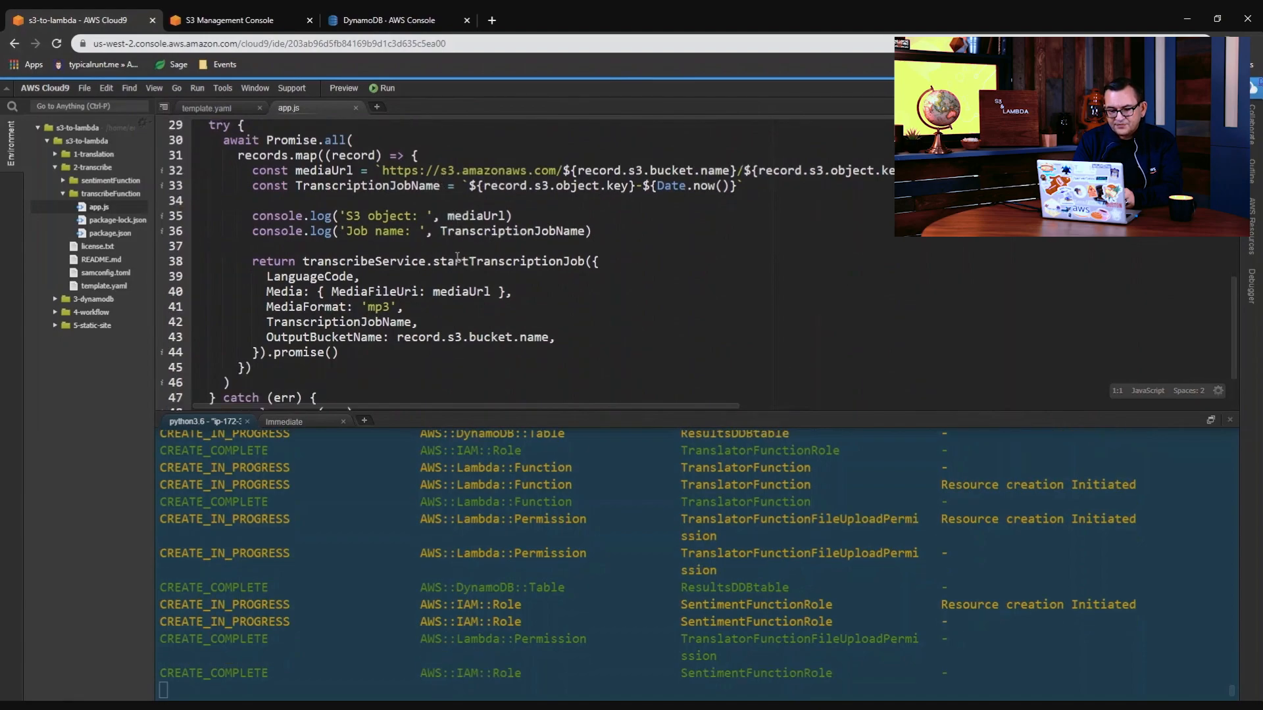
scroll("down", 3)
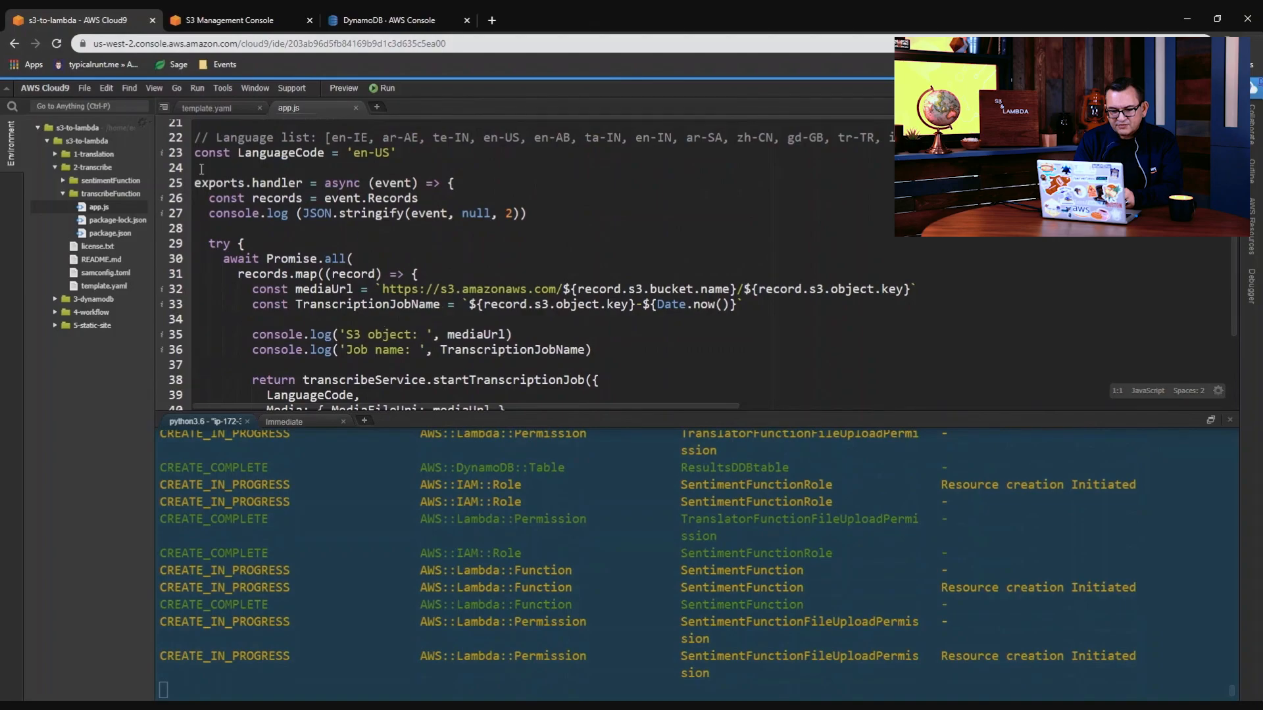
left_click(111, 181)
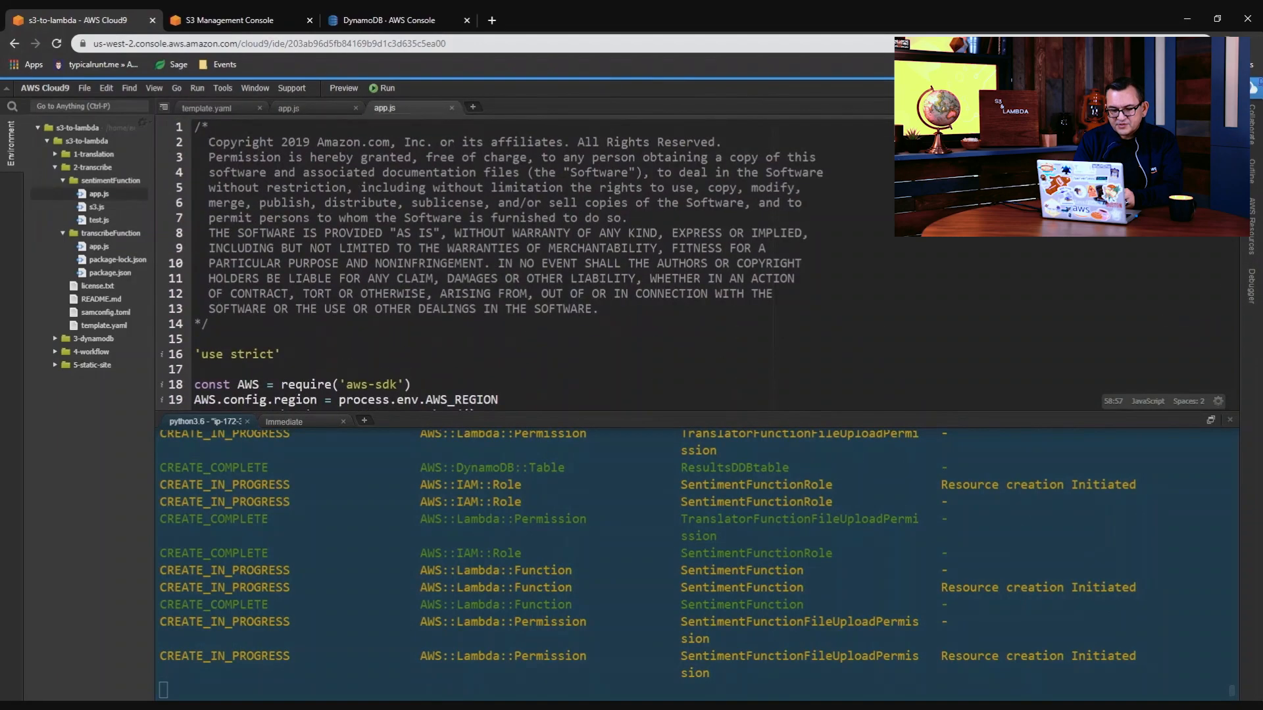
Step: Read sentimentFunction's DynamoDB put code until jbesw-transcribe finishes deploying, then view S3
scroll("down", 3)
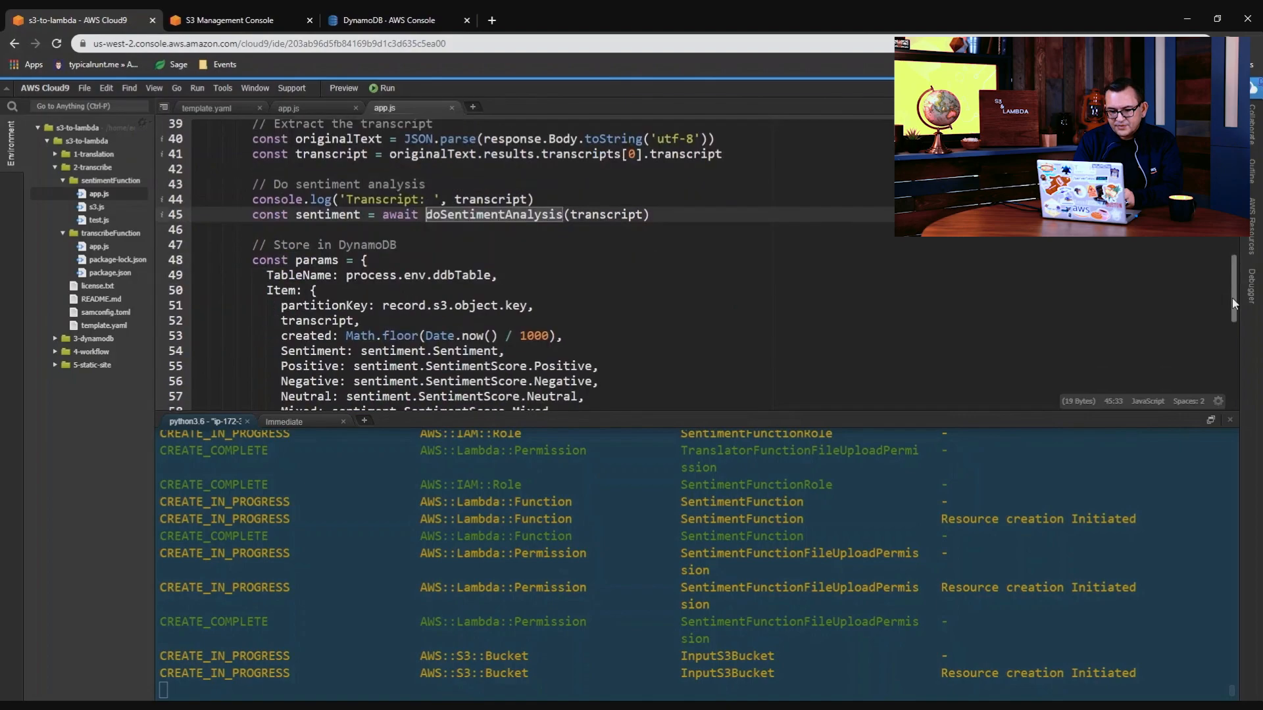
scroll("down", 3)
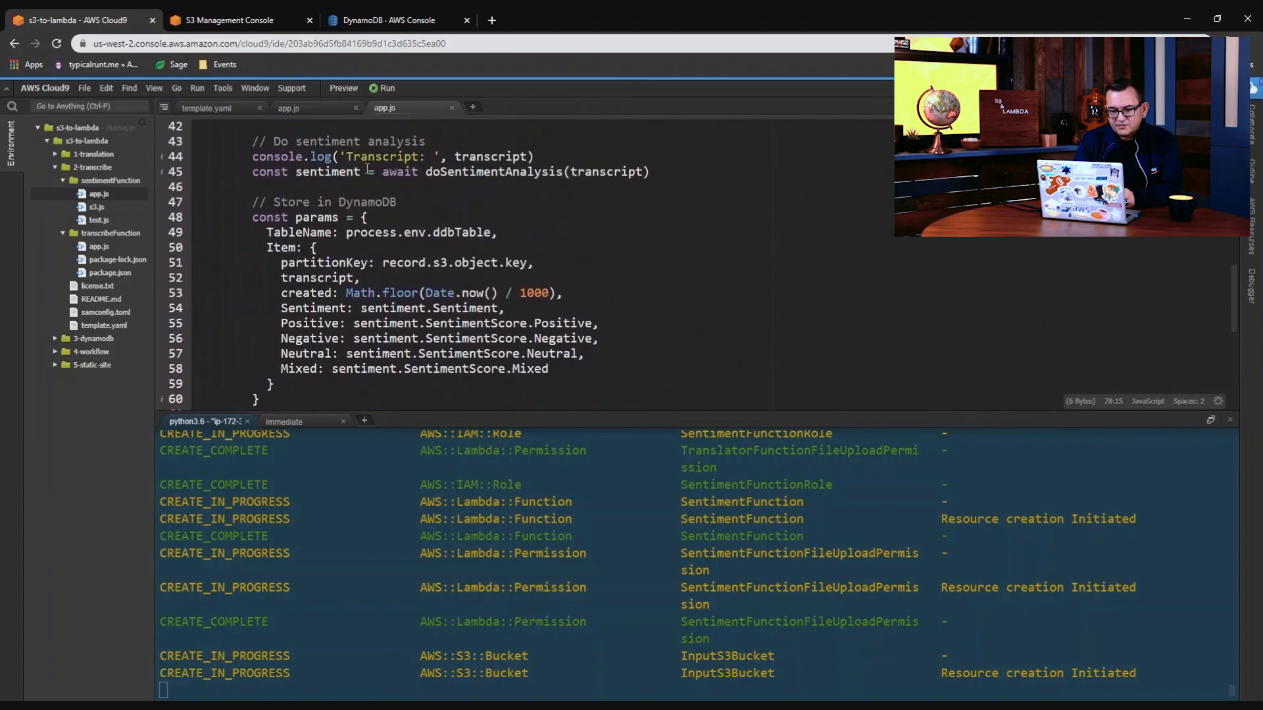
scroll("down", 3)
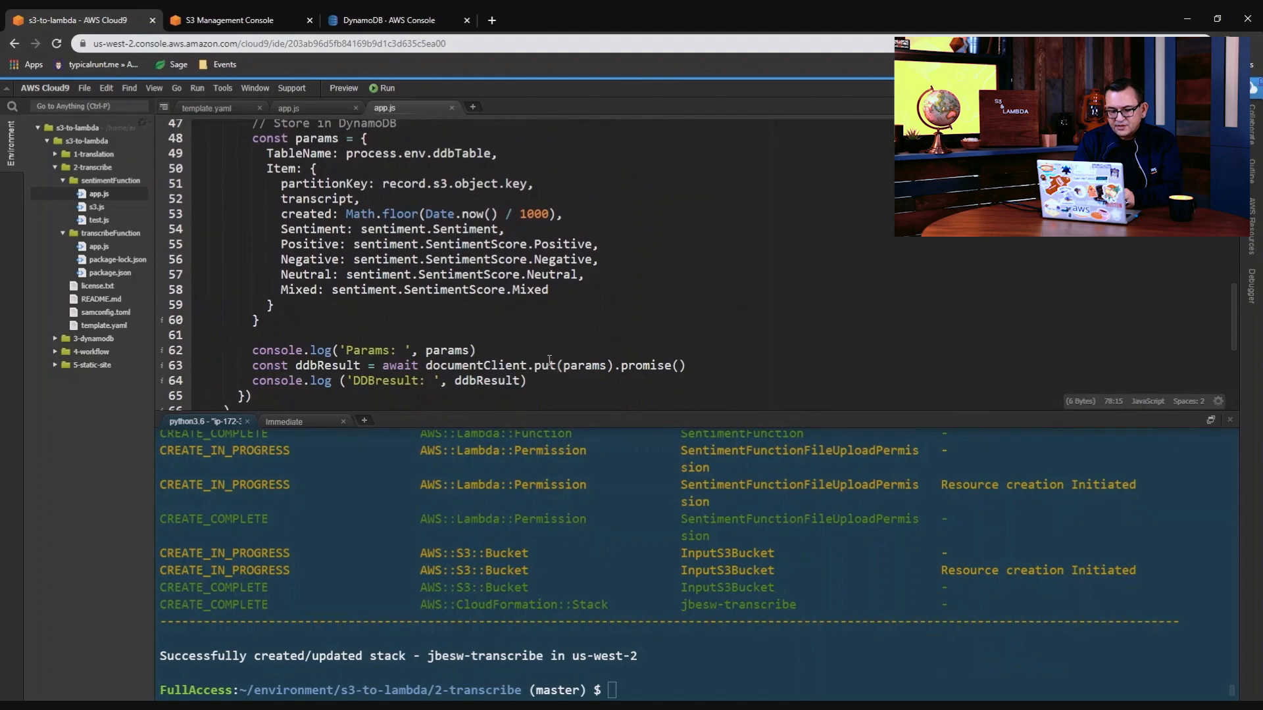
left_click(231, 19)
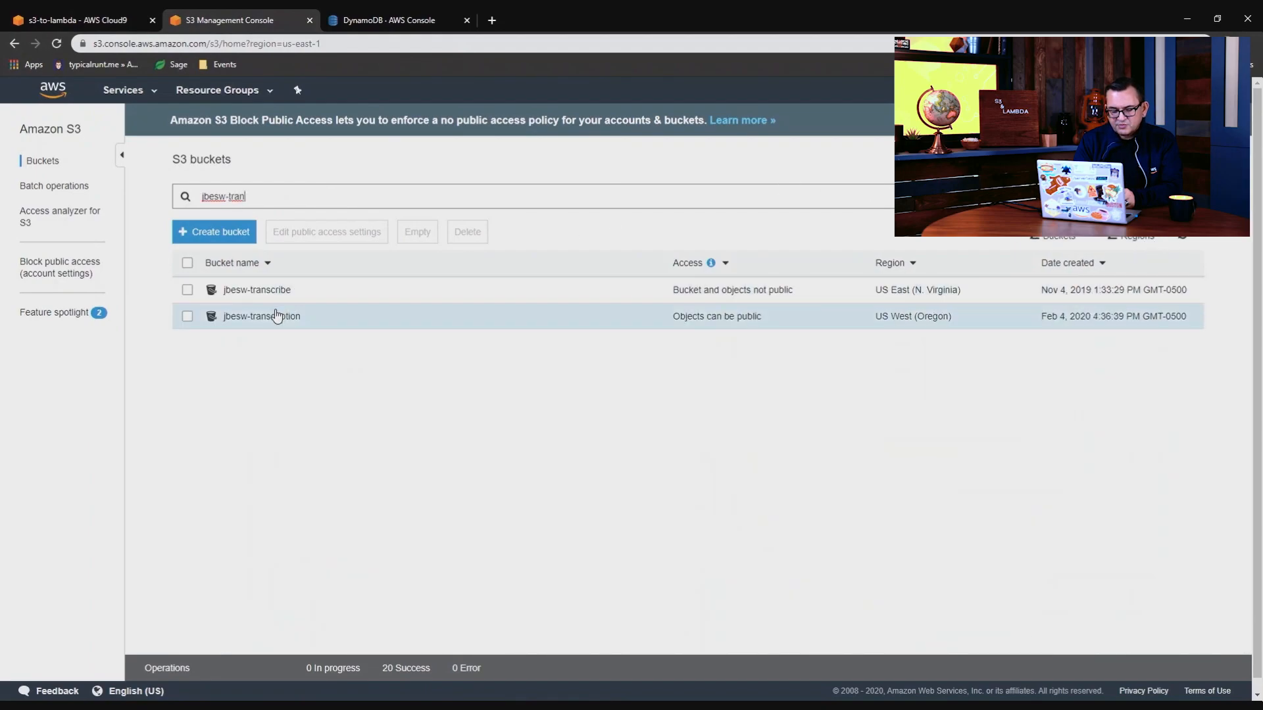
Step: Upload review-bad, review-good and review-average MP3s into the jbesw-transcription bucket
left_click(261, 316)
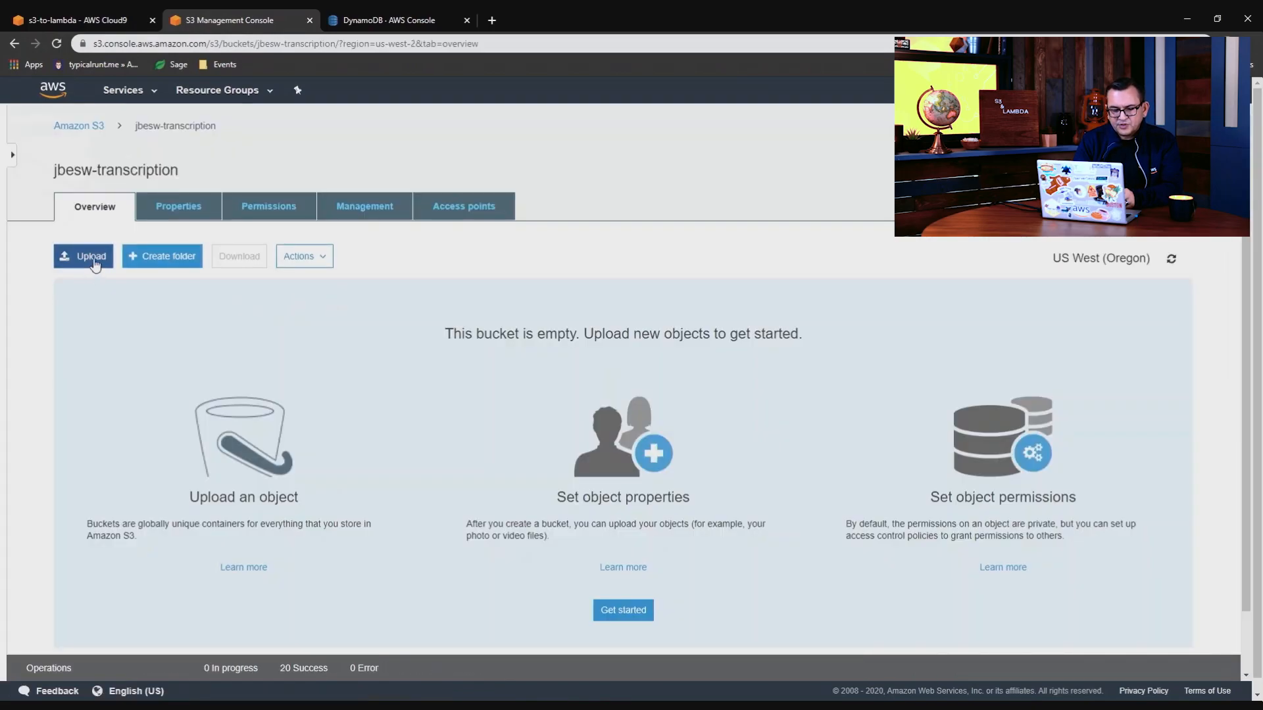
left_click(84, 256)
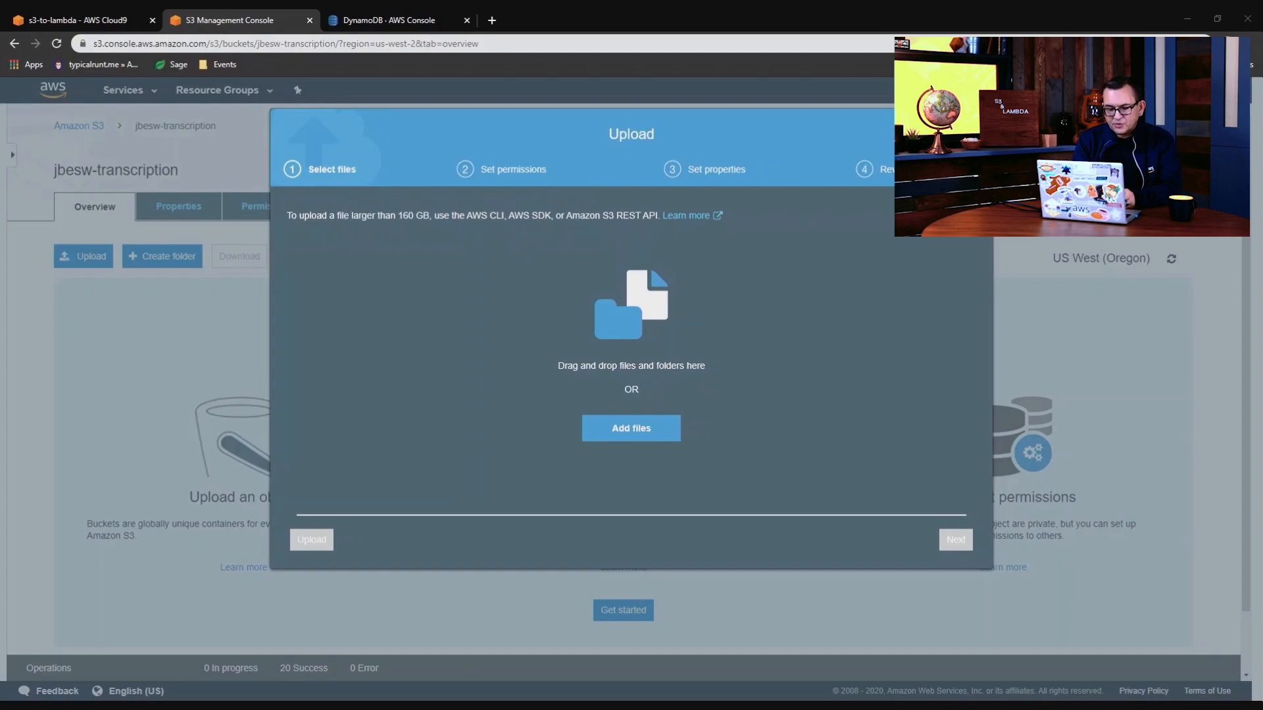
left_click(631, 427)
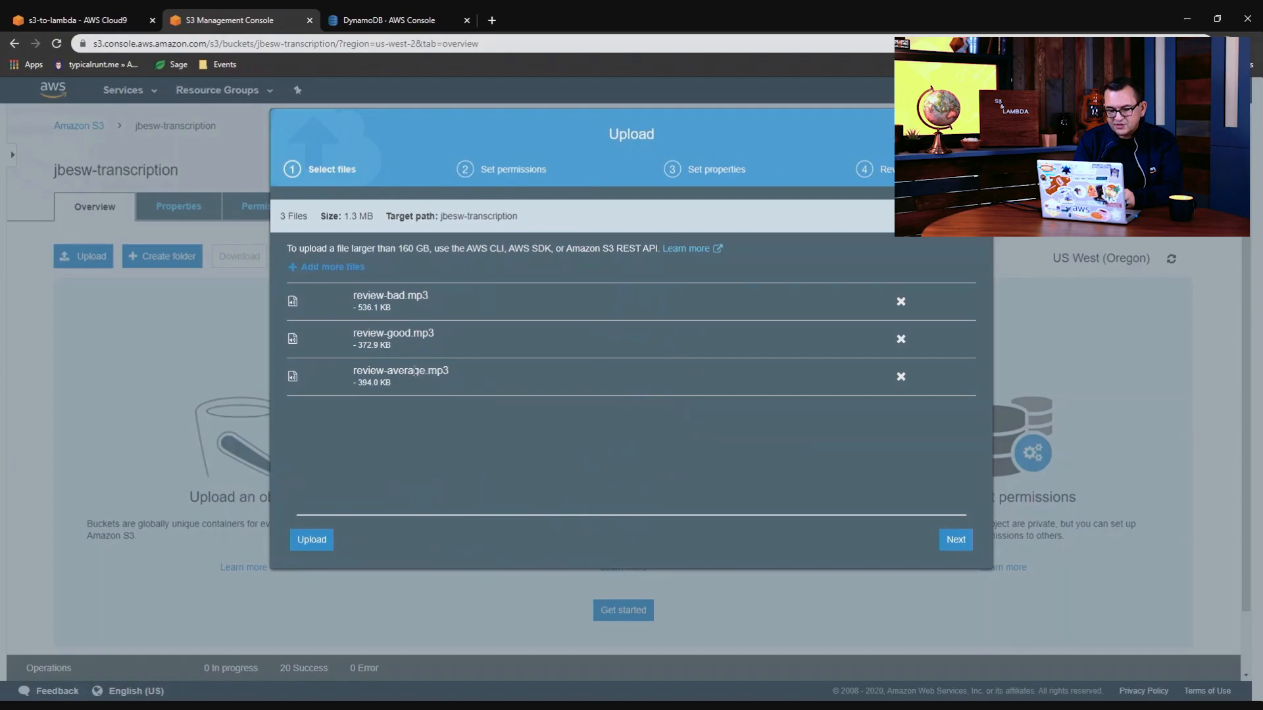
left_click(955, 540)
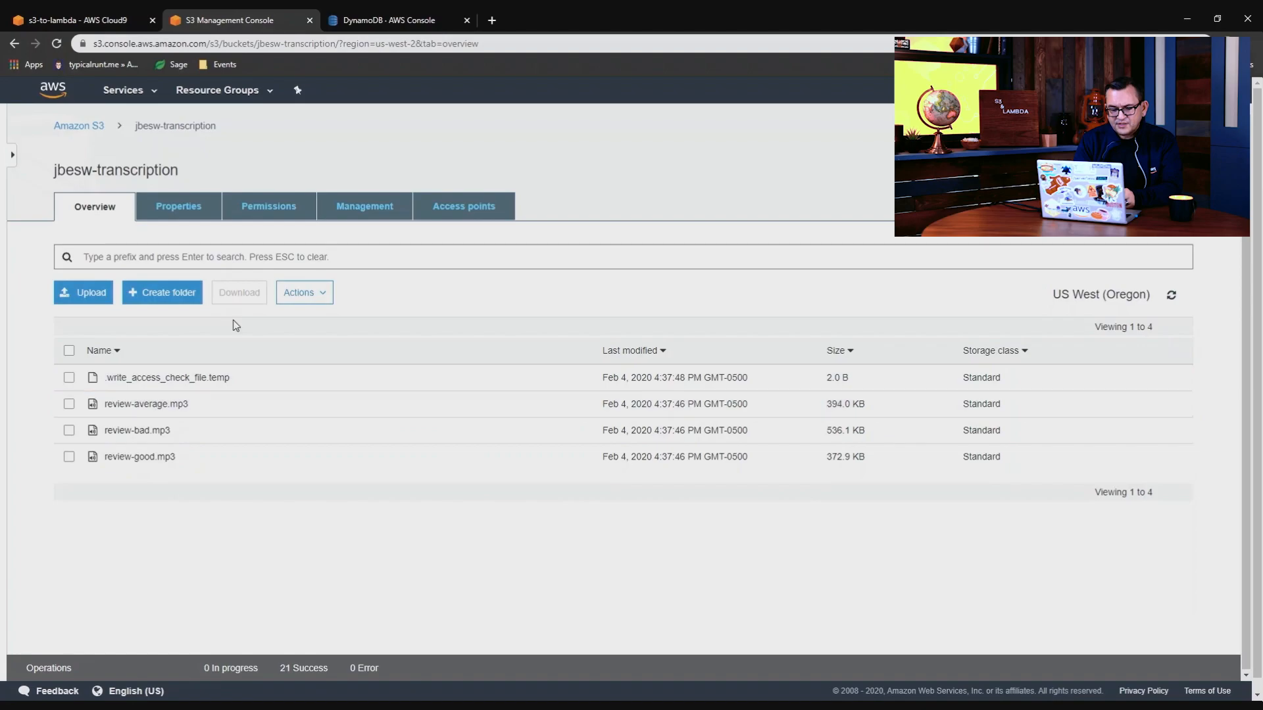
left_click(122, 89)
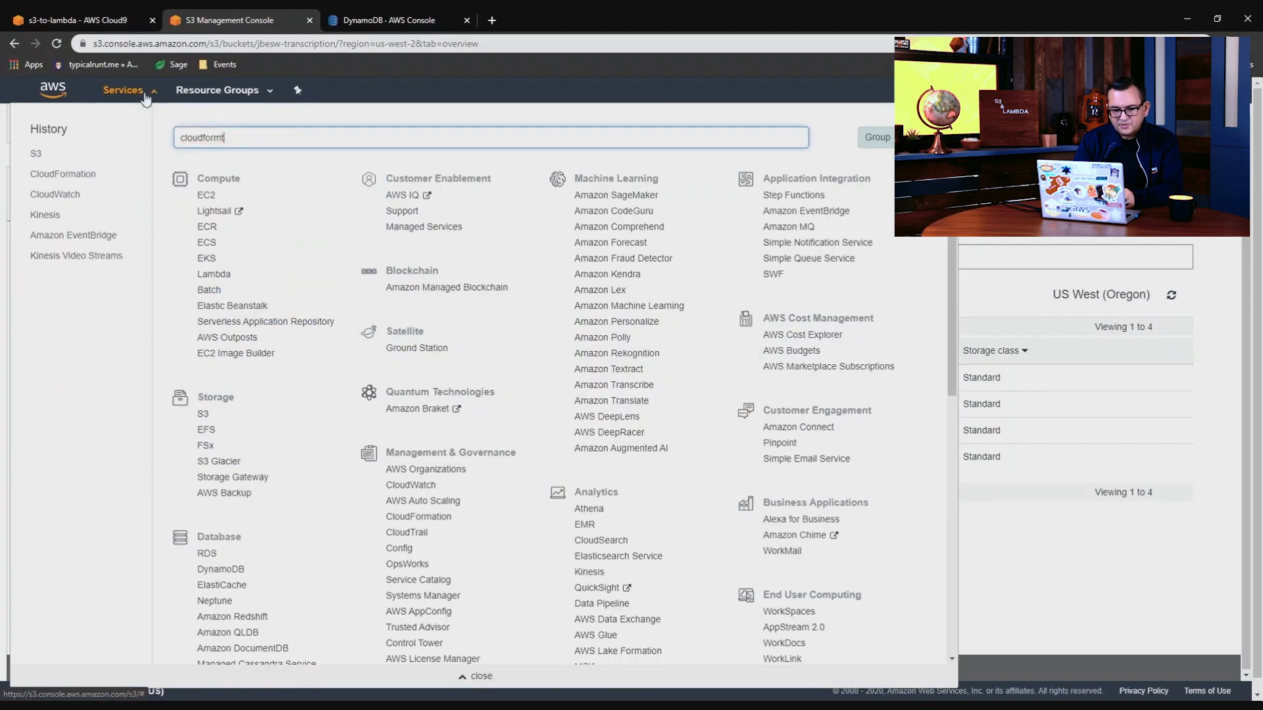
Step: Check the three in-progress review jobs in Amazon Transcribe, then return to the S3 bucket
type("rt")
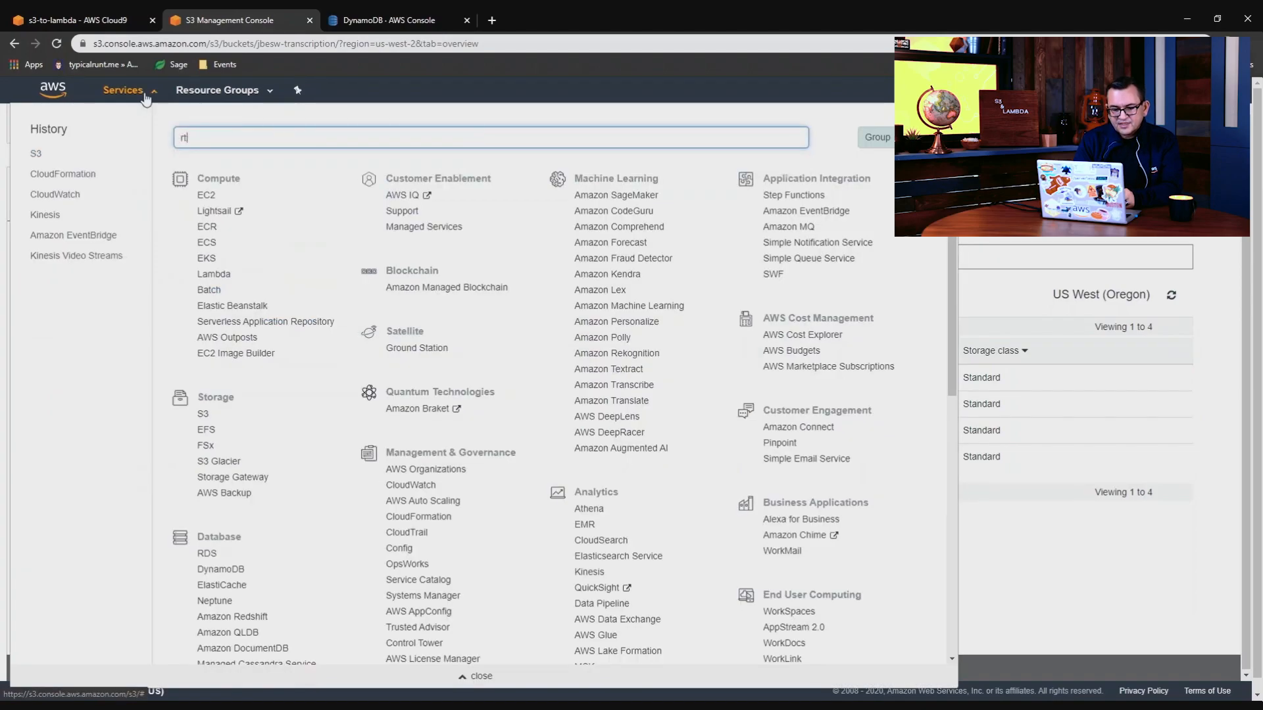
type("transcri")
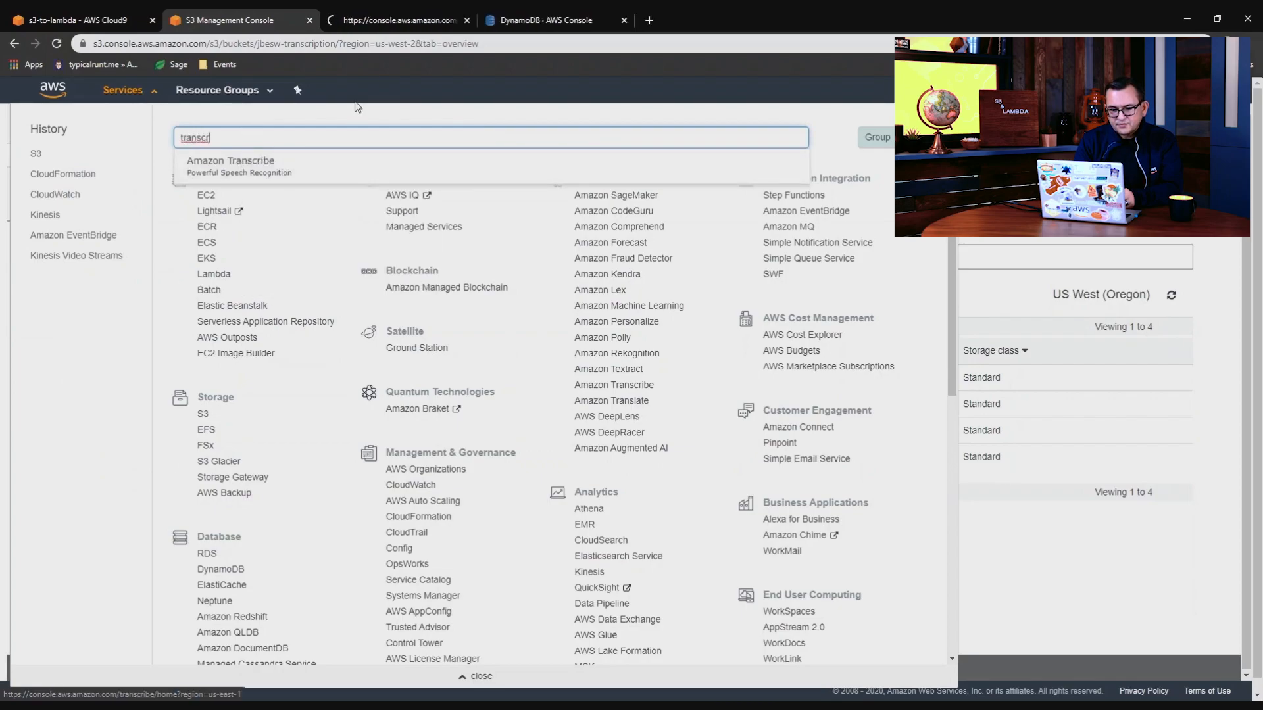
left_click(231, 165)
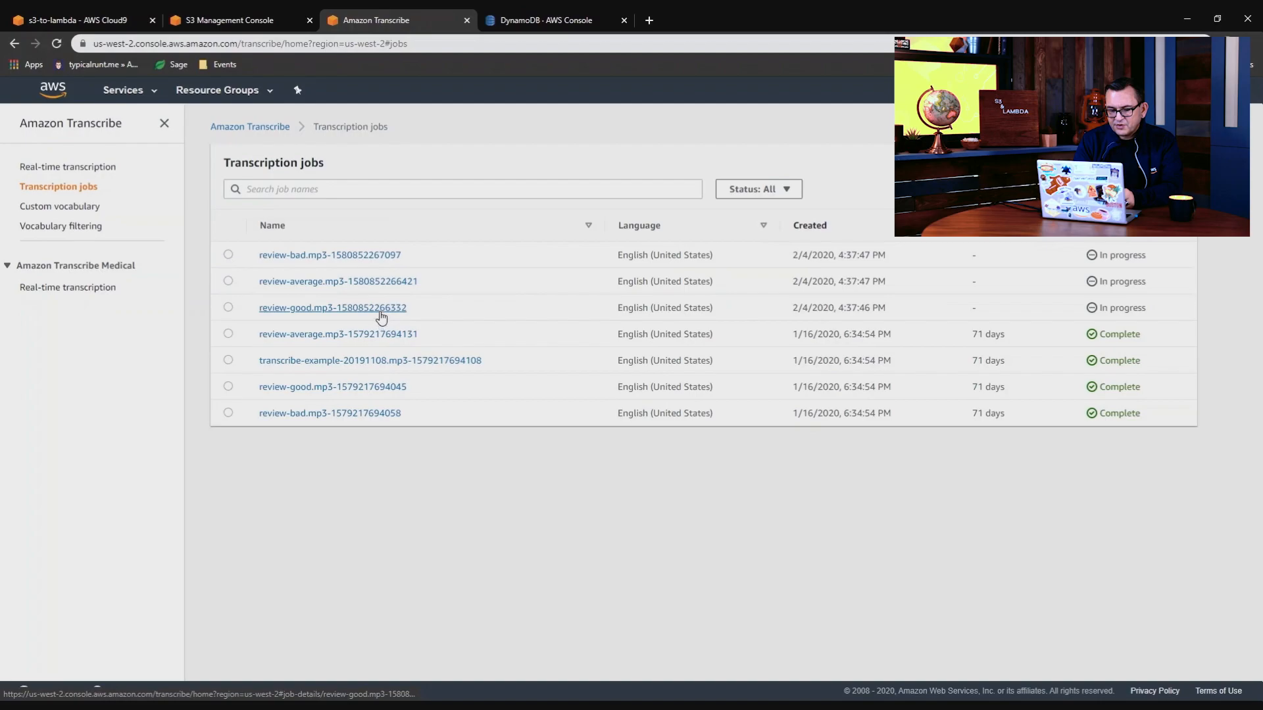
mouse_move(1133, 277)
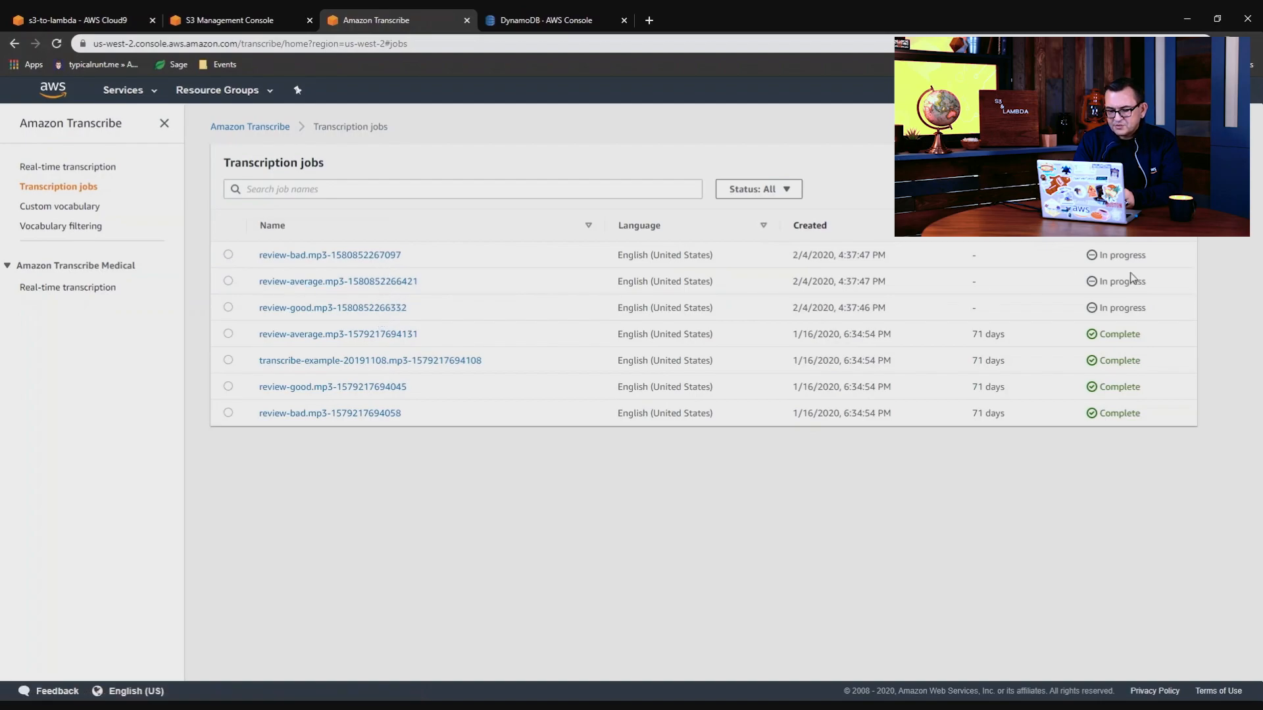
mouse_move(276, 72)
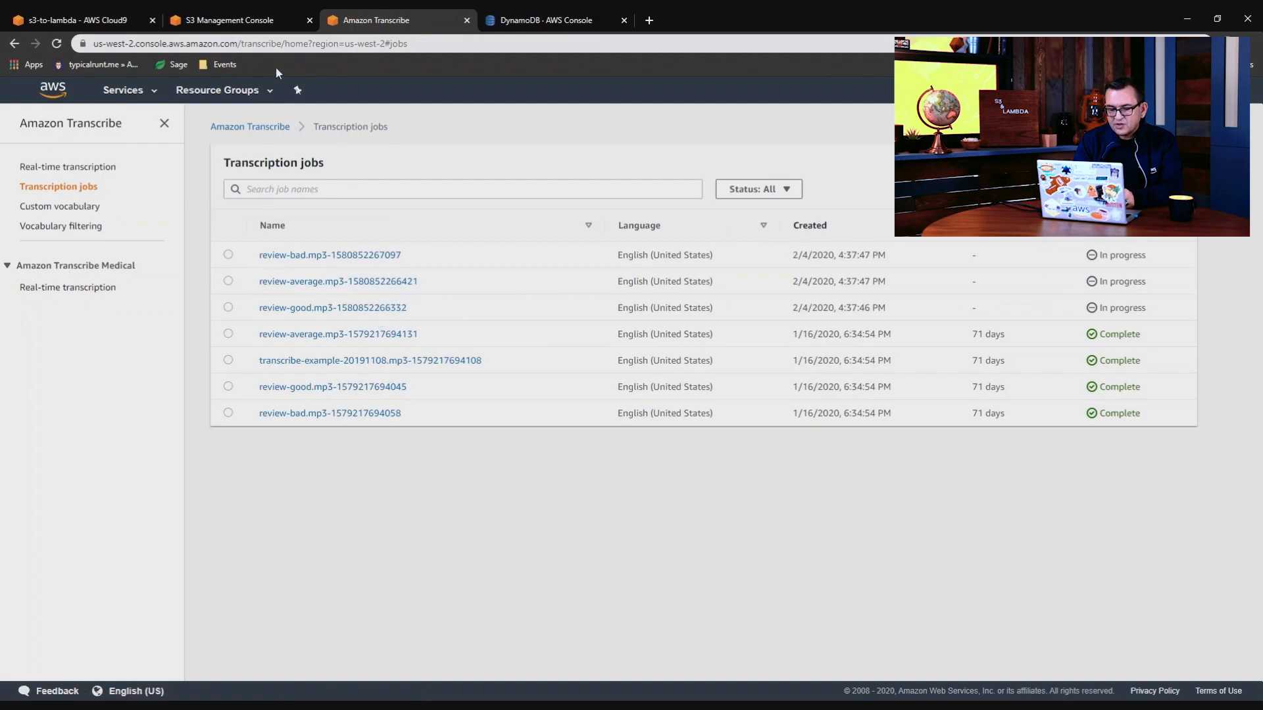
mouse_move(229, 19)
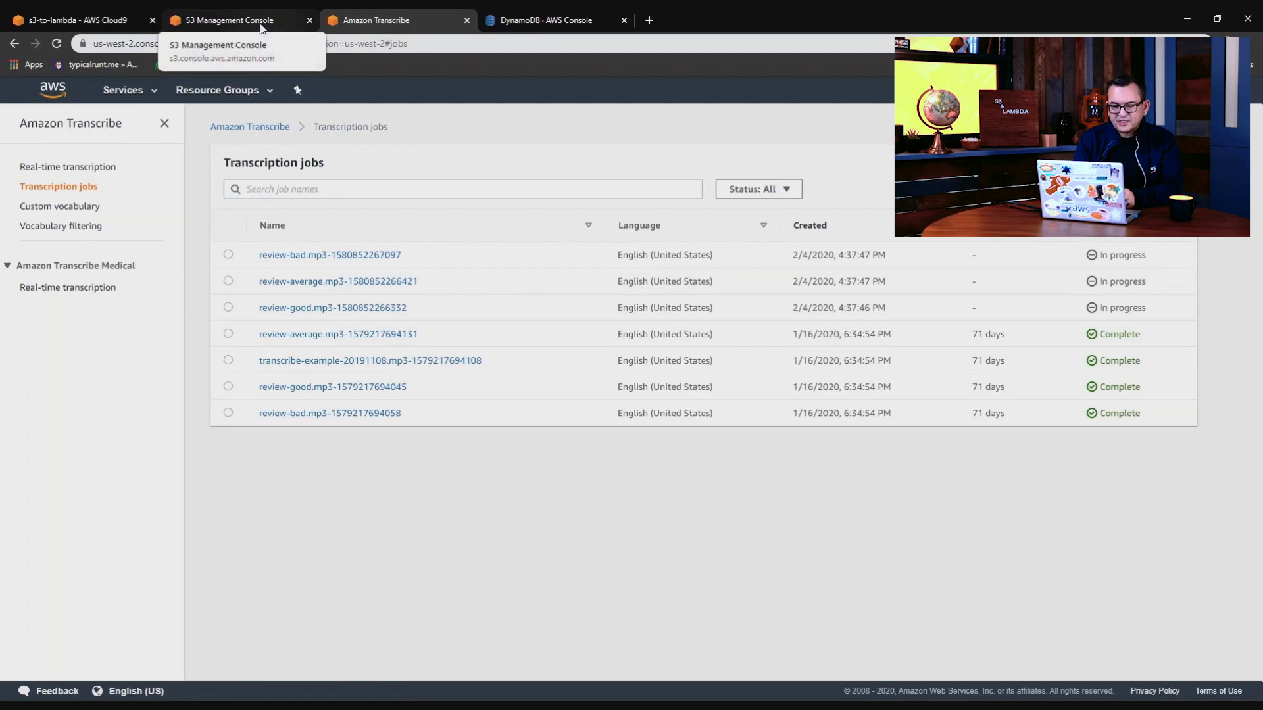
left_click(228, 19)
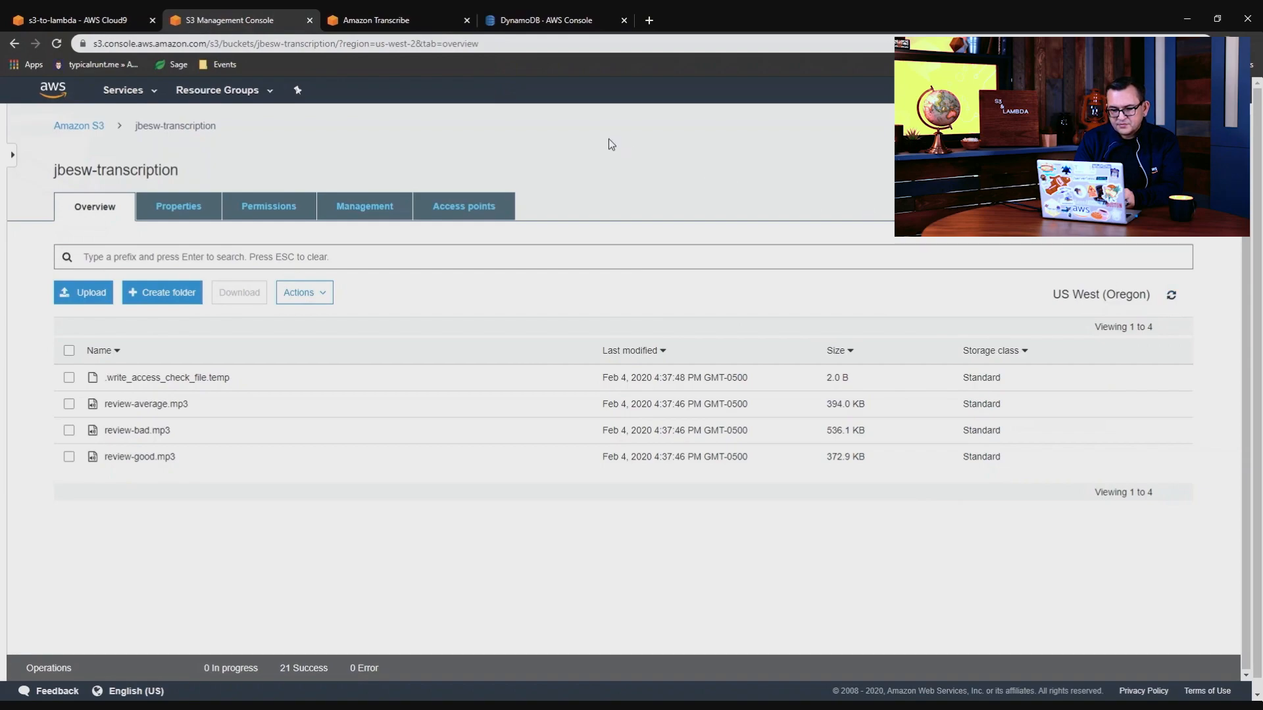
Step: Refresh the bucket to find the review-bad transcript JSON, then return to Transcribe
left_click(1172, 294)
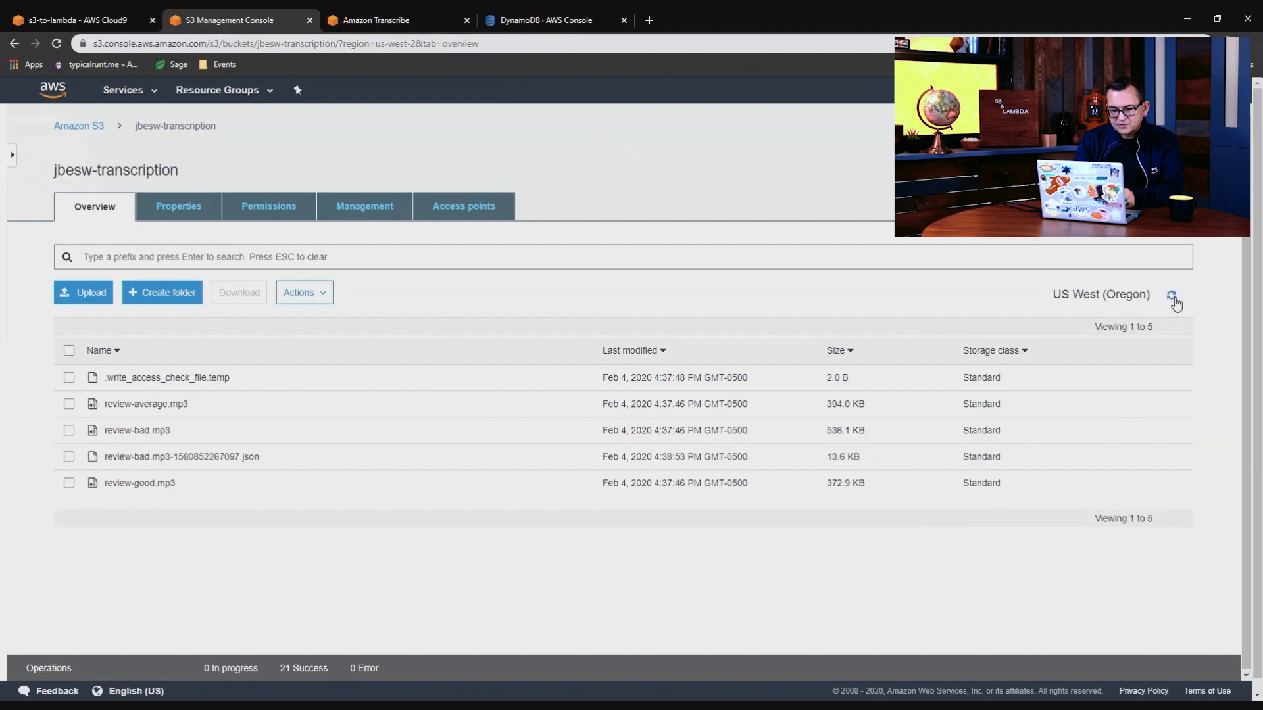
mouse_move(247, 465)
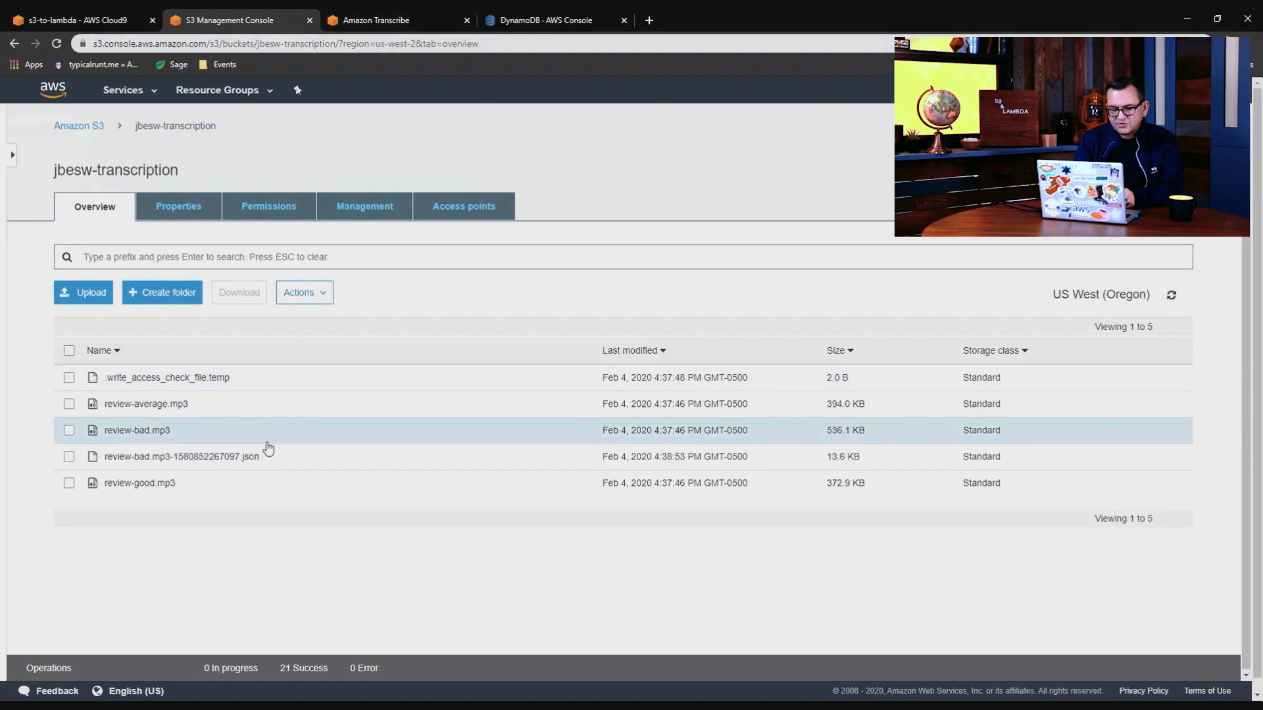
left_click(374, 19)
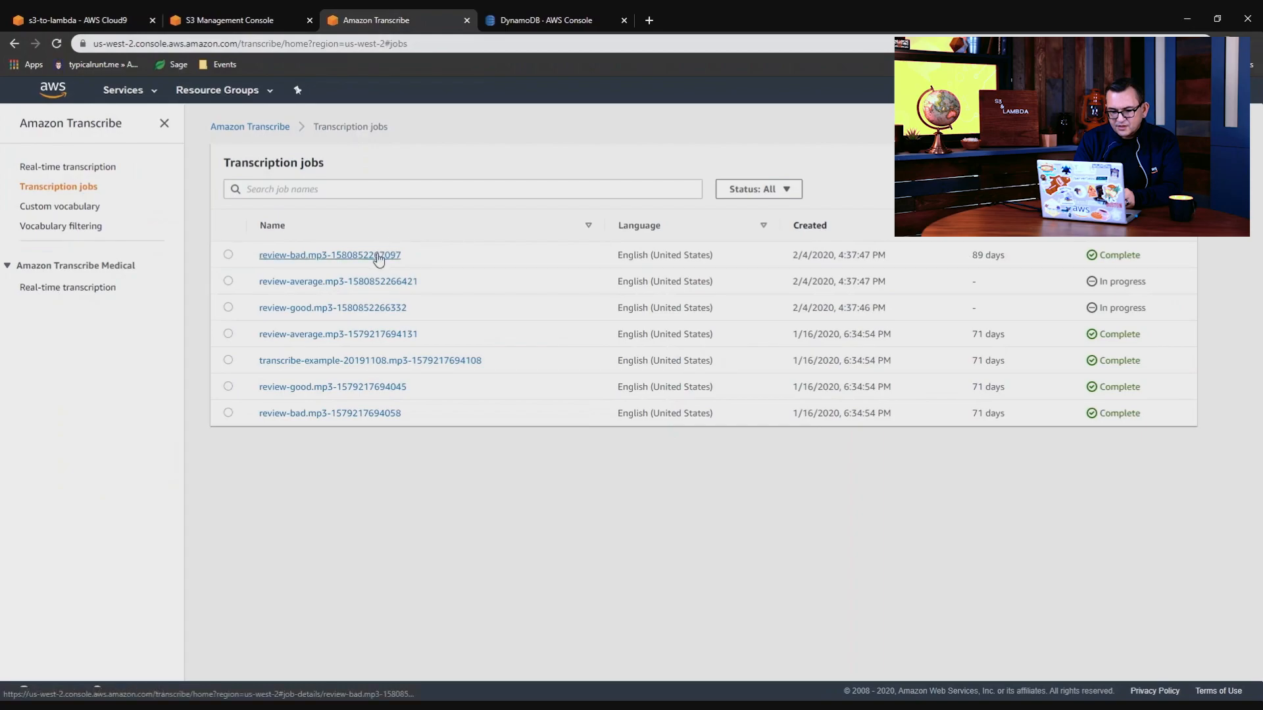
Step: Follow the completed review-bad job's output data location to its JSON transcript in S3
left_click(330, 254)
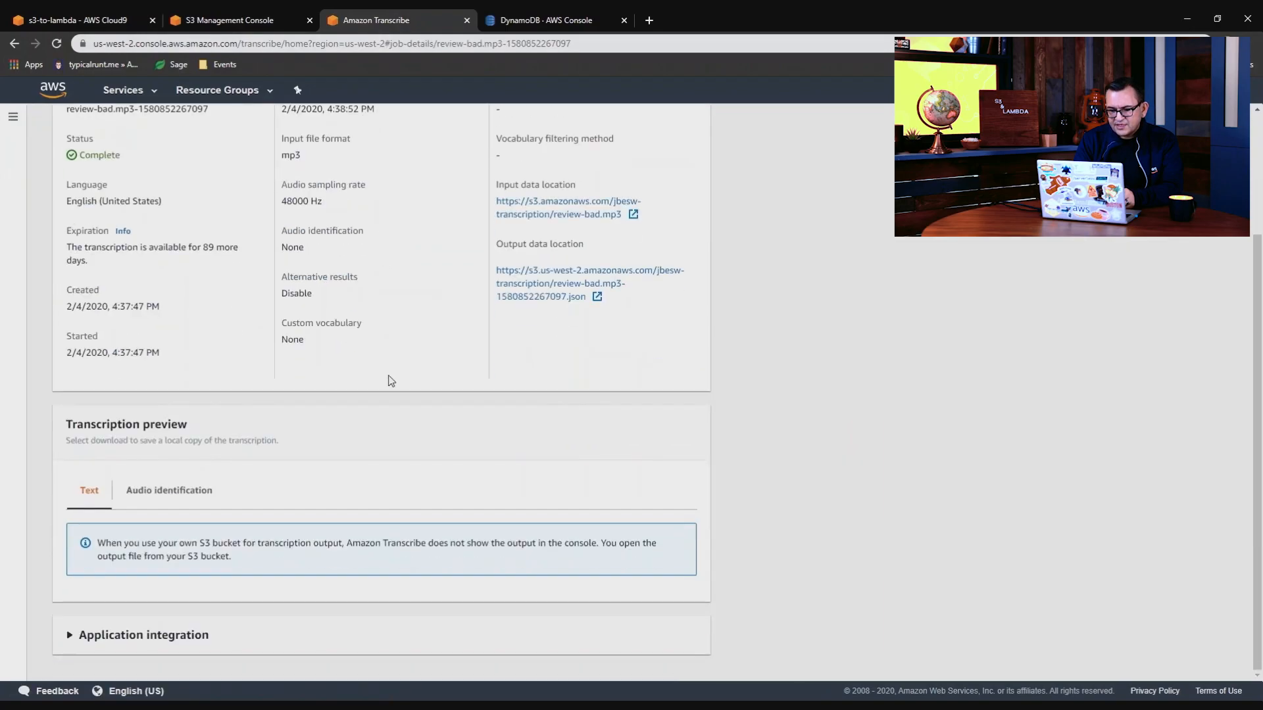
scroll("up", 3)
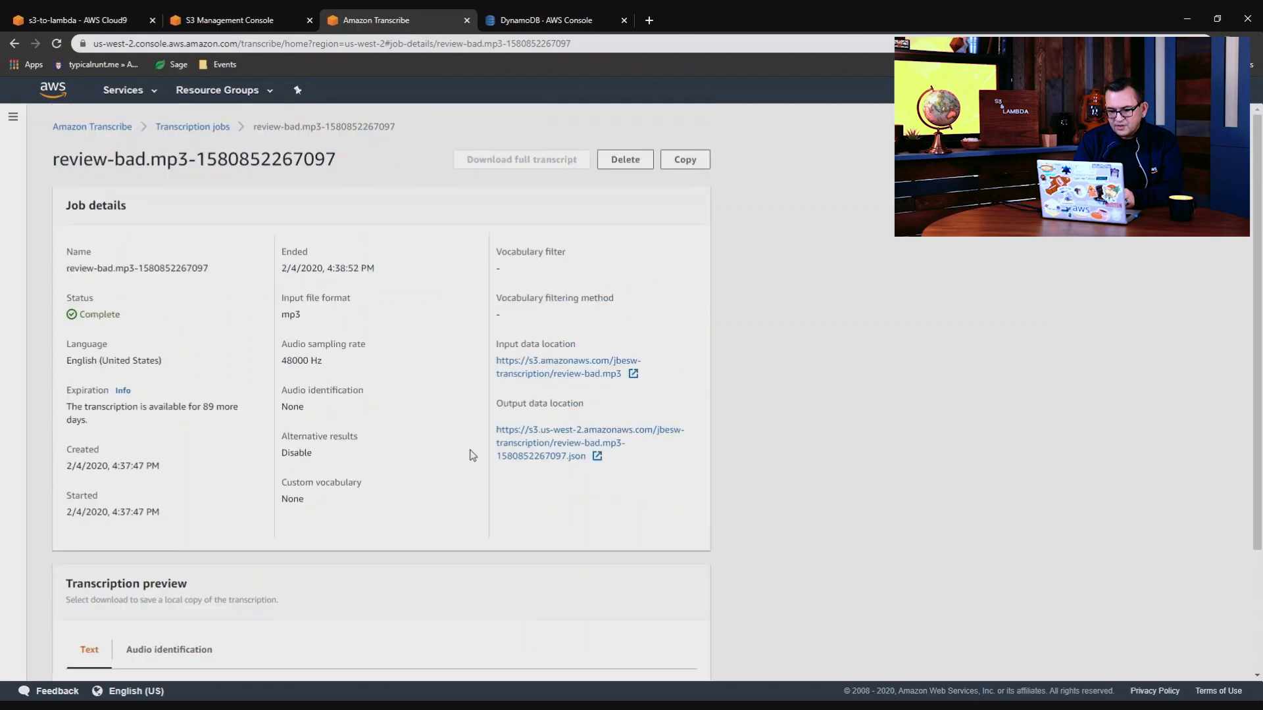
left_click(588, 442)
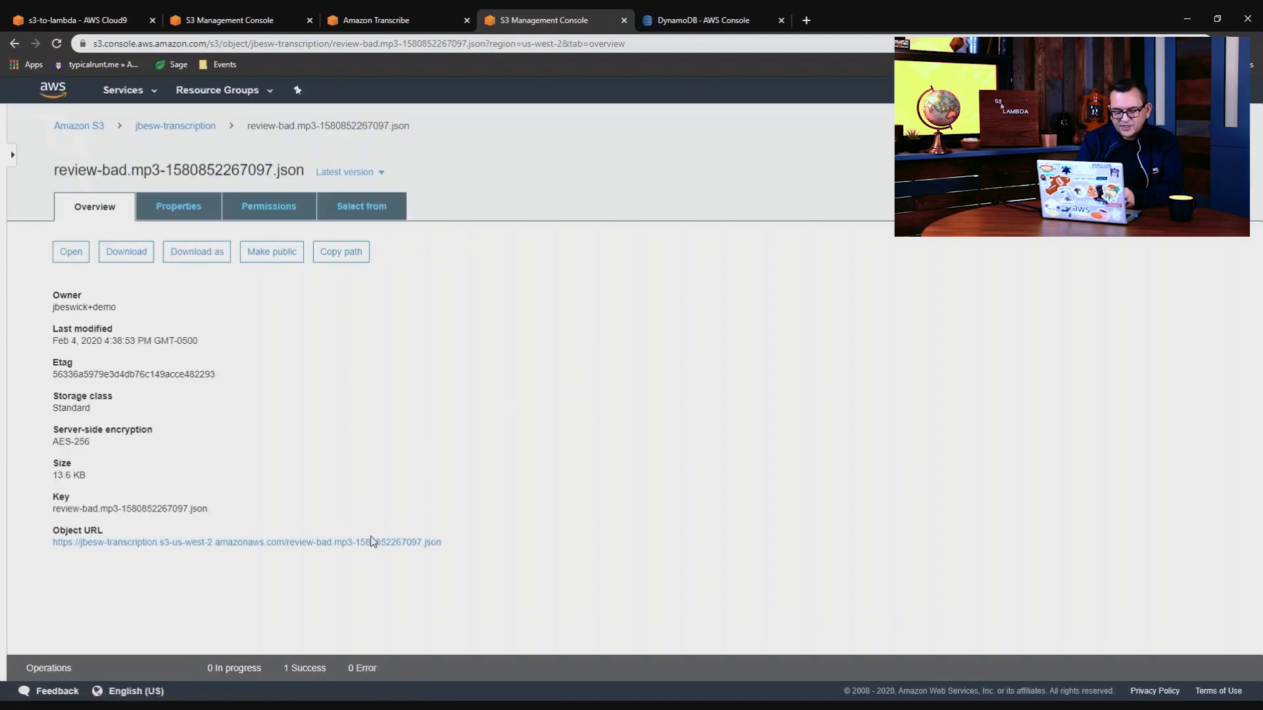
Step: Download the review-bad transcript JSON from its S3 object page
left_click(125, 251)
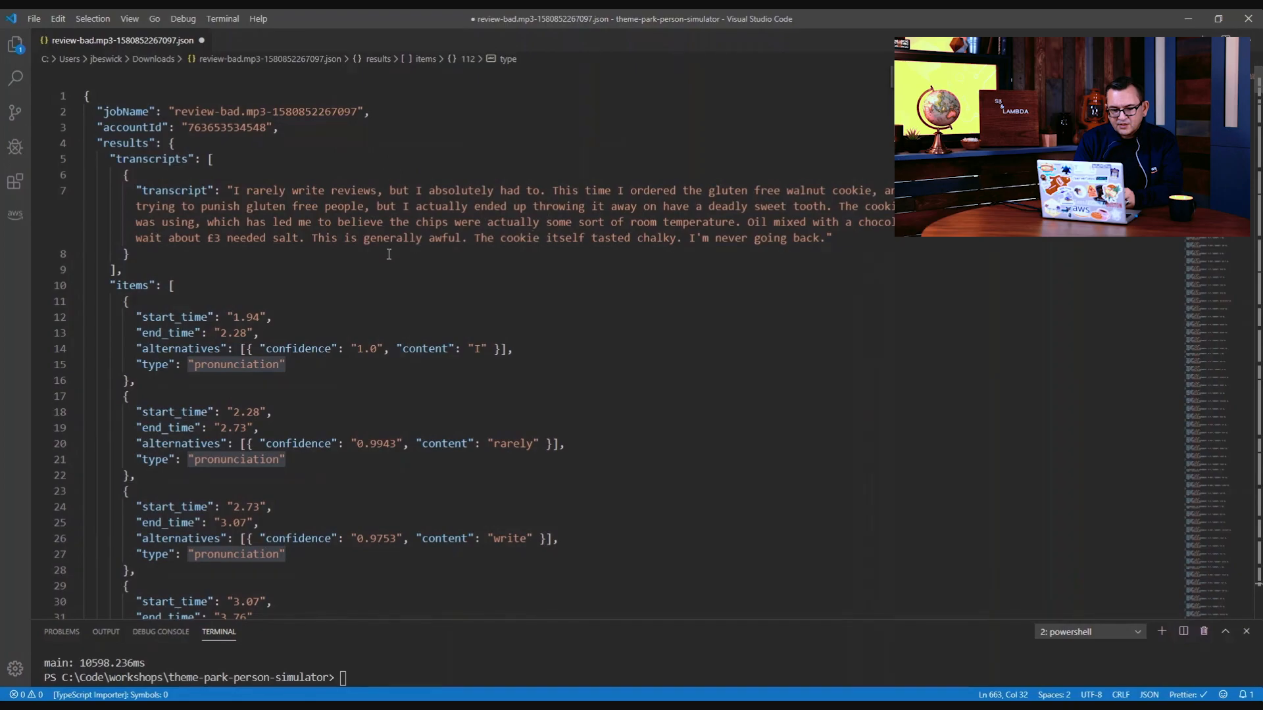
Step: Scroll through the review-bad transcript JSON to read the recognised review text
scroll("down", 3)
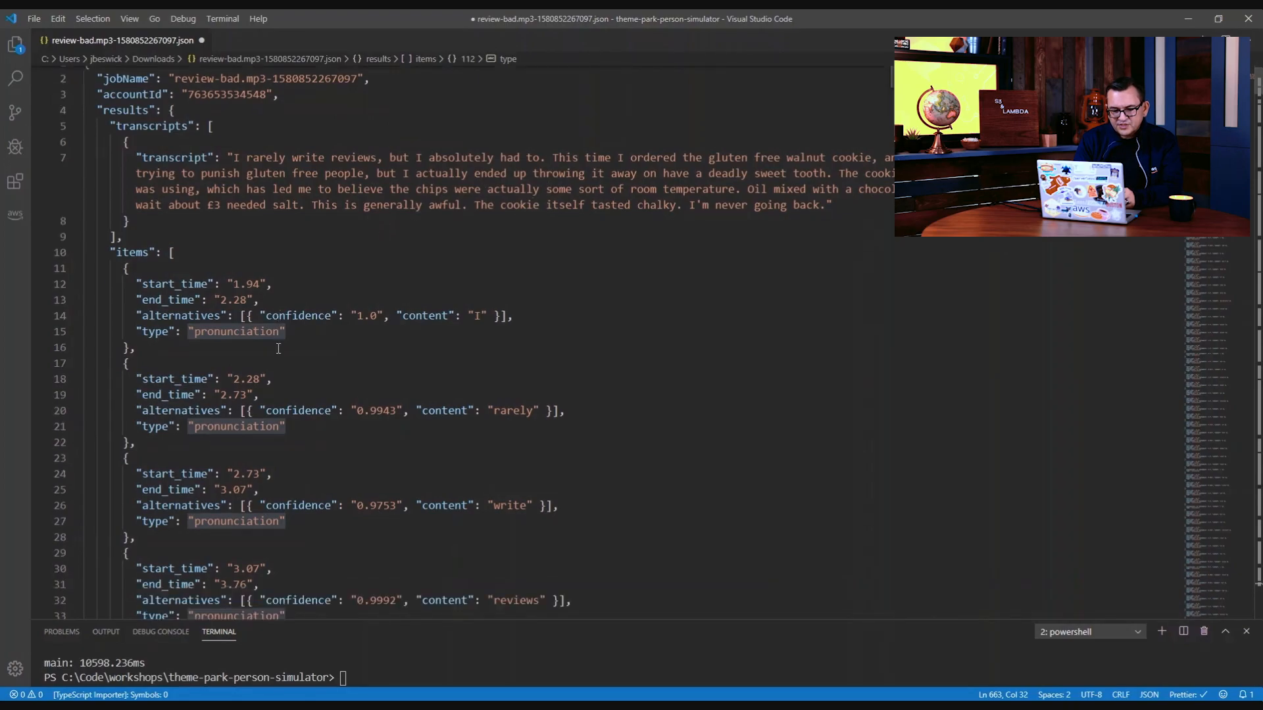
scroll("down", 3)
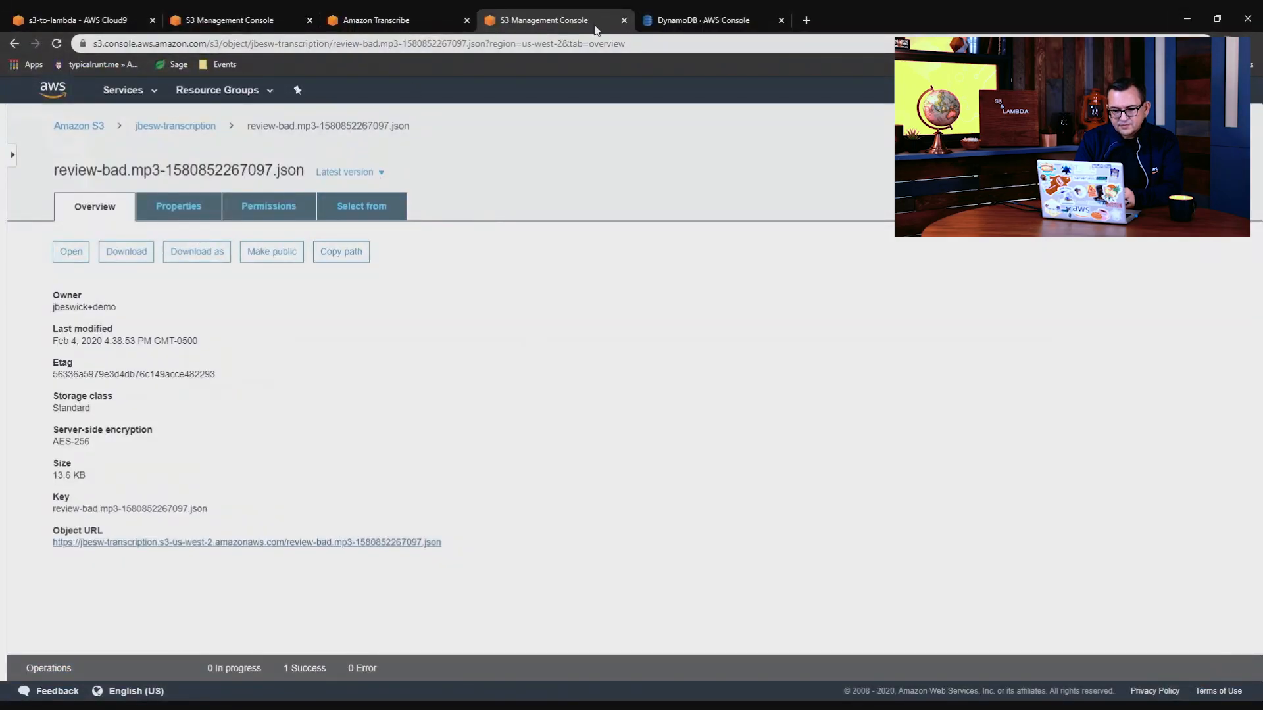
mouse_move(544, 20)
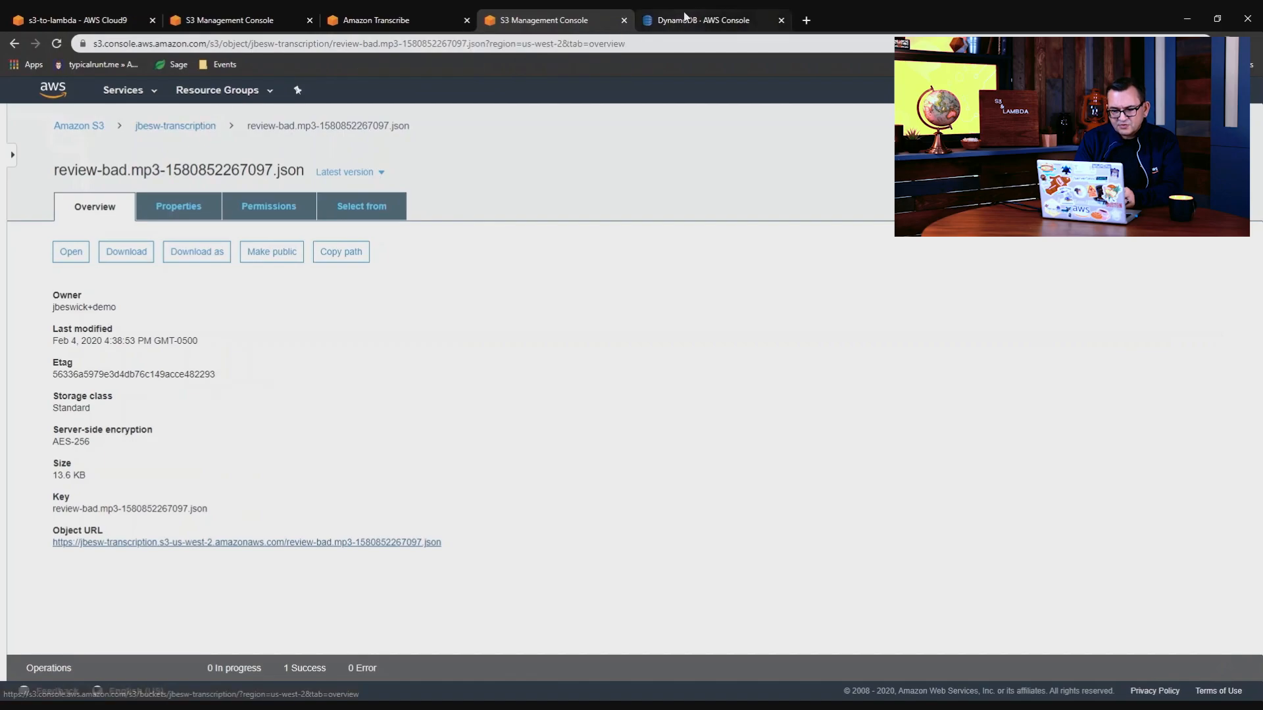
Step: View the ResultsDDBtable items showing mixed, negative and positive sentiment scores
left_click(707, 21)
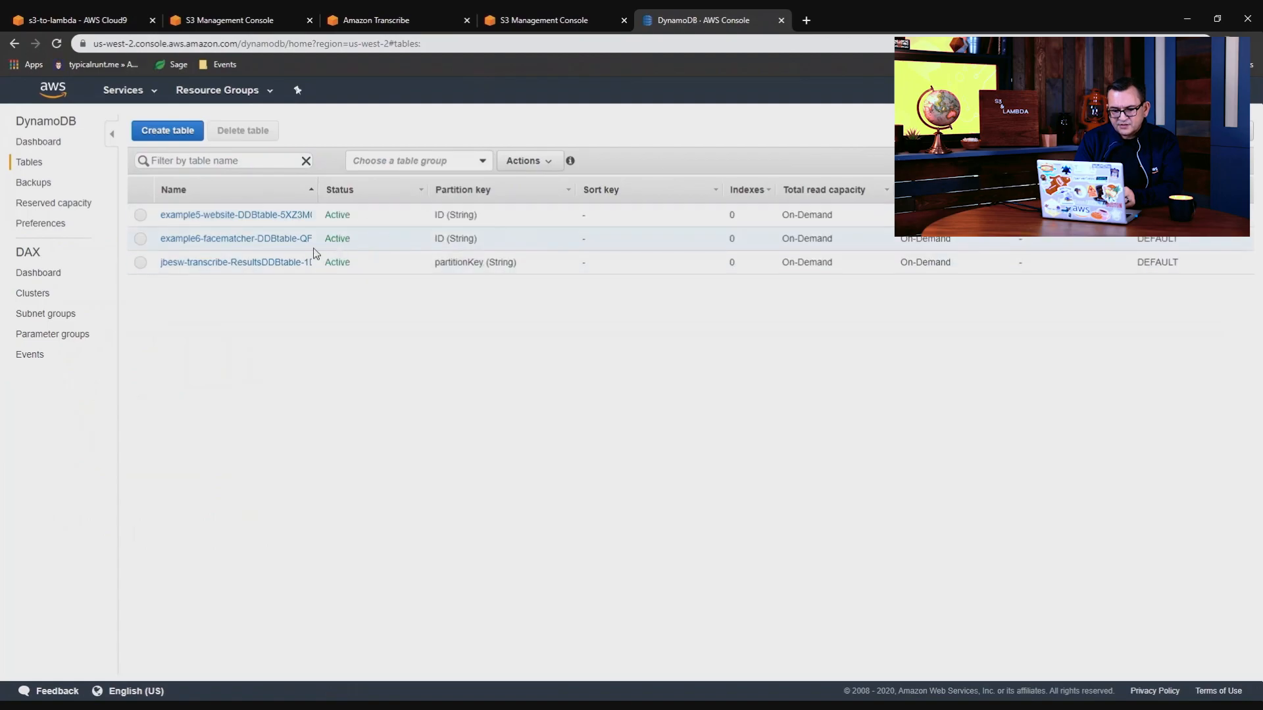
left_click(236, 262)
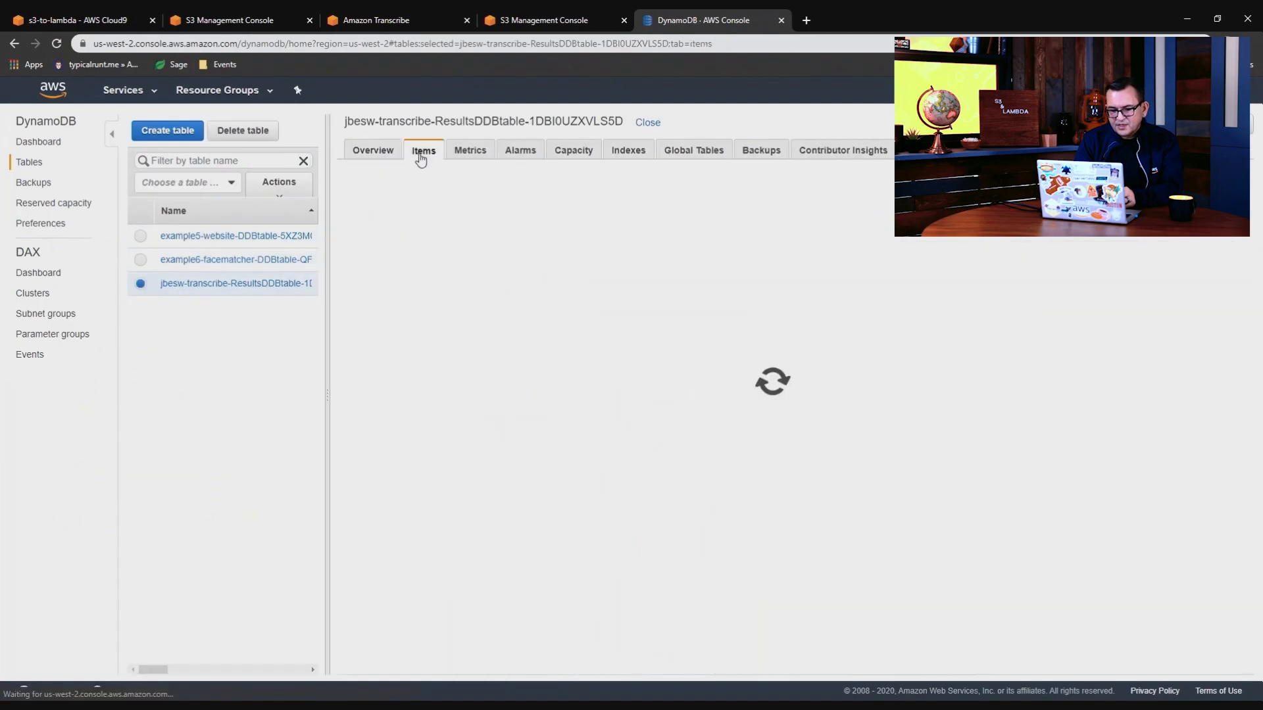
left_click(423, 151)
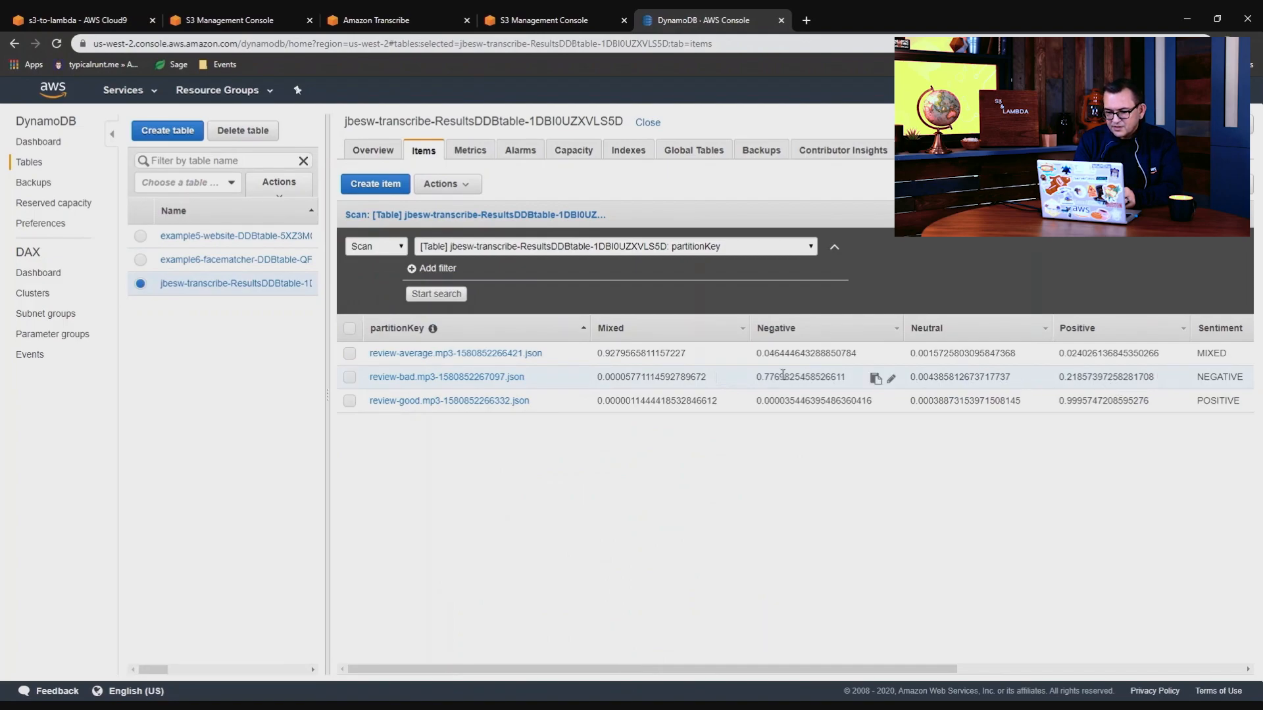
mouse_move(1081, 405)
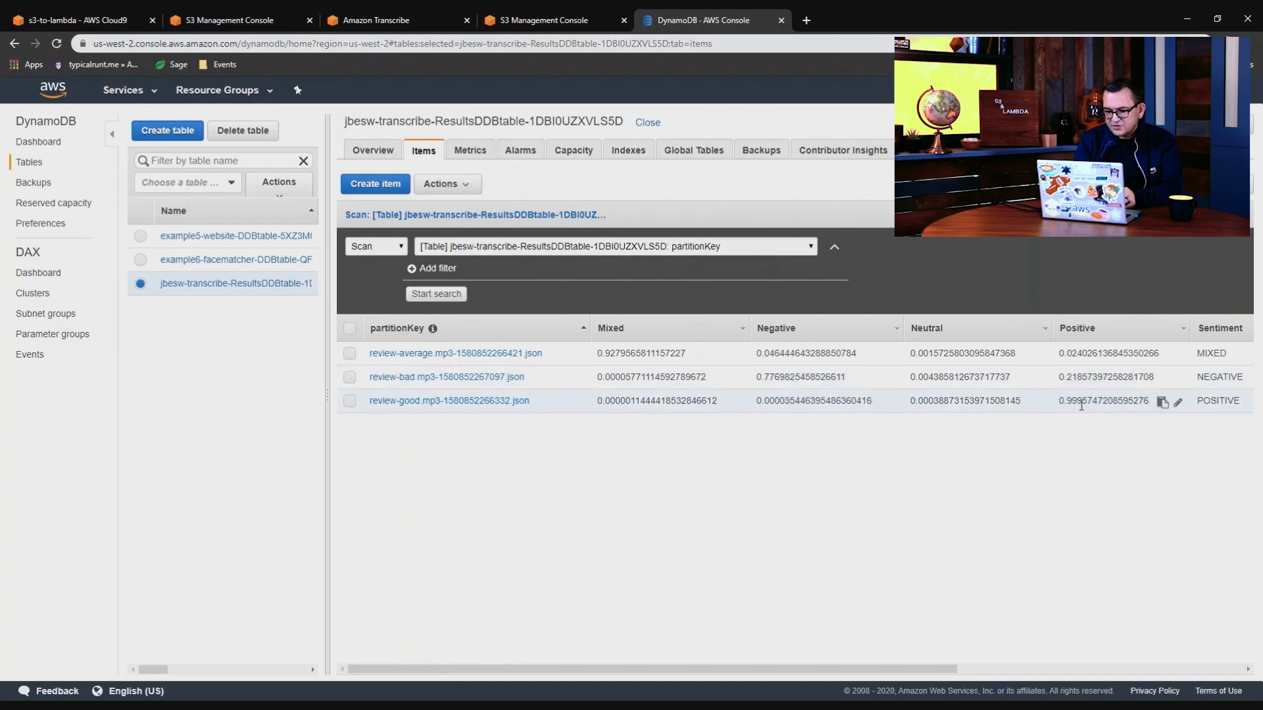
mouse_move(1083, 388)
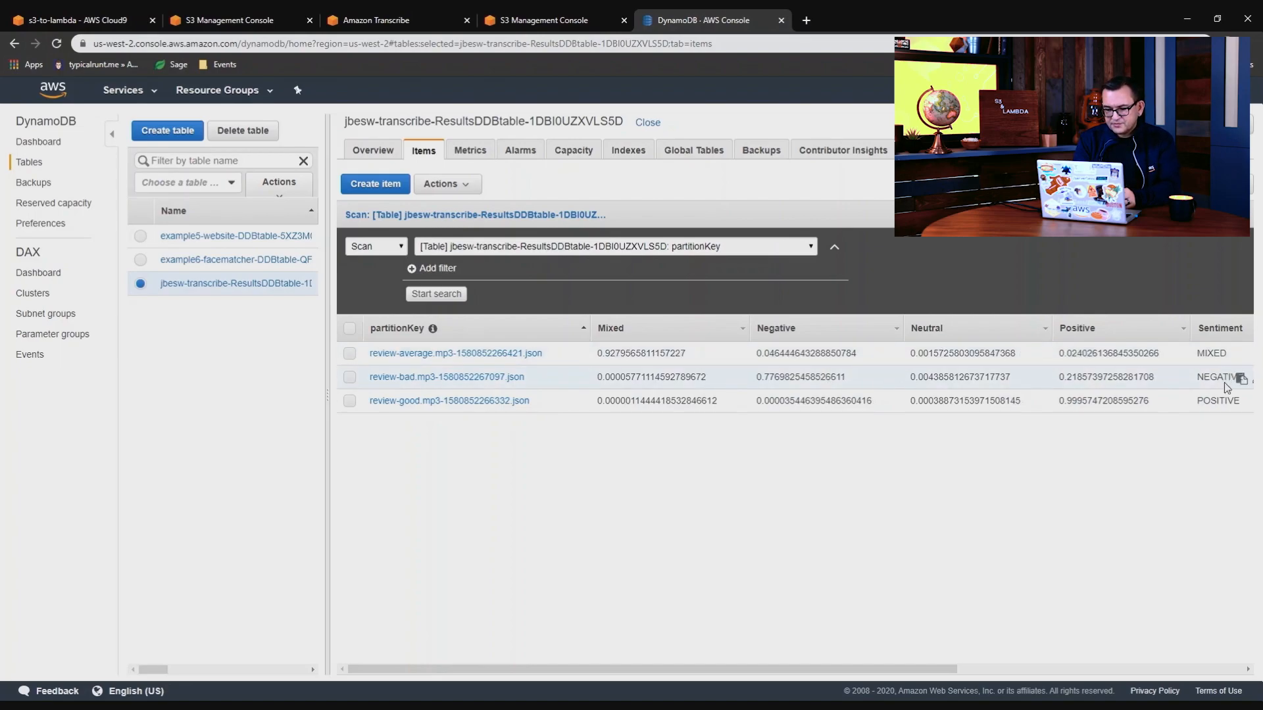
Step: Return to the jbesw-transcription bucket listing with all three JSON transcripts
left_click(544, 20)
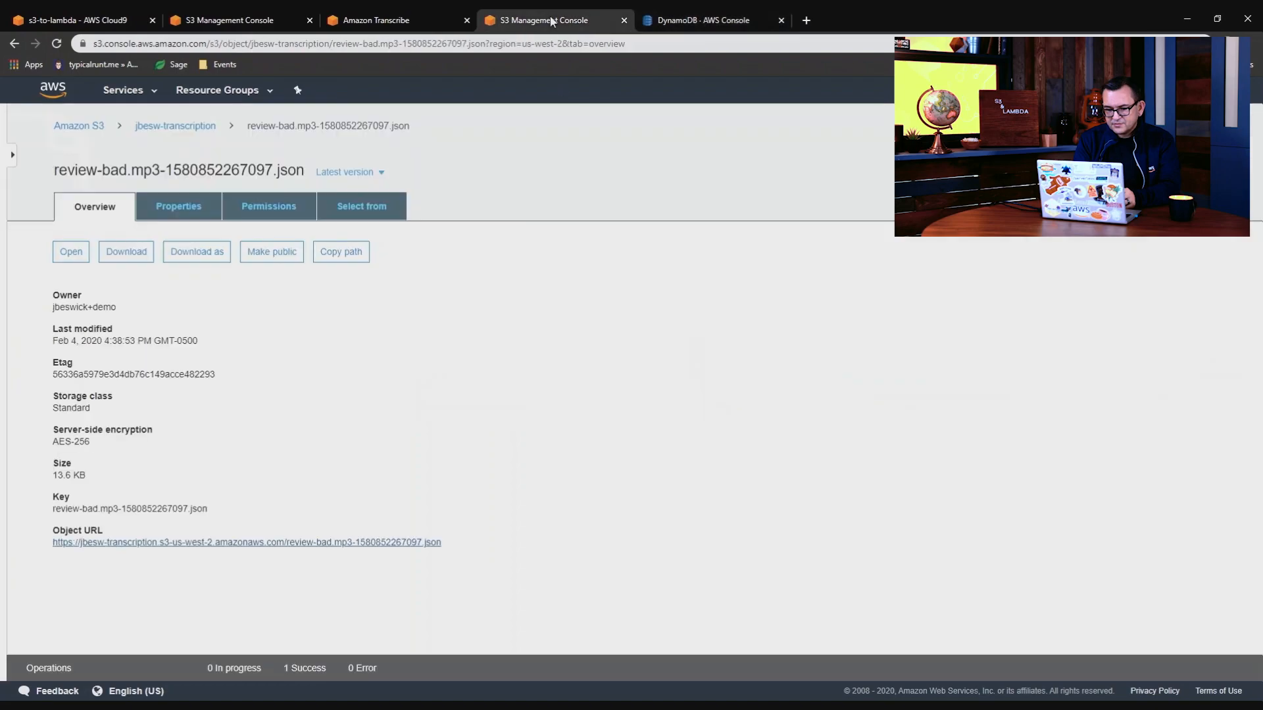
left_click(175, 126)
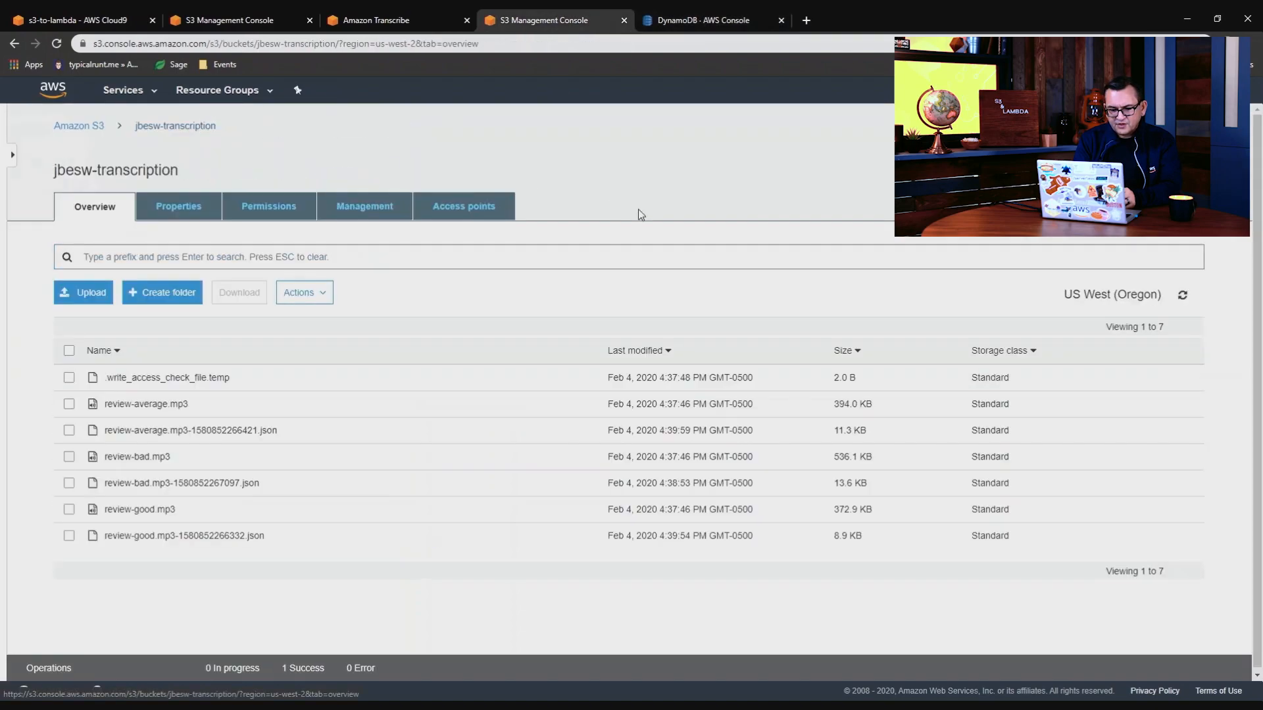